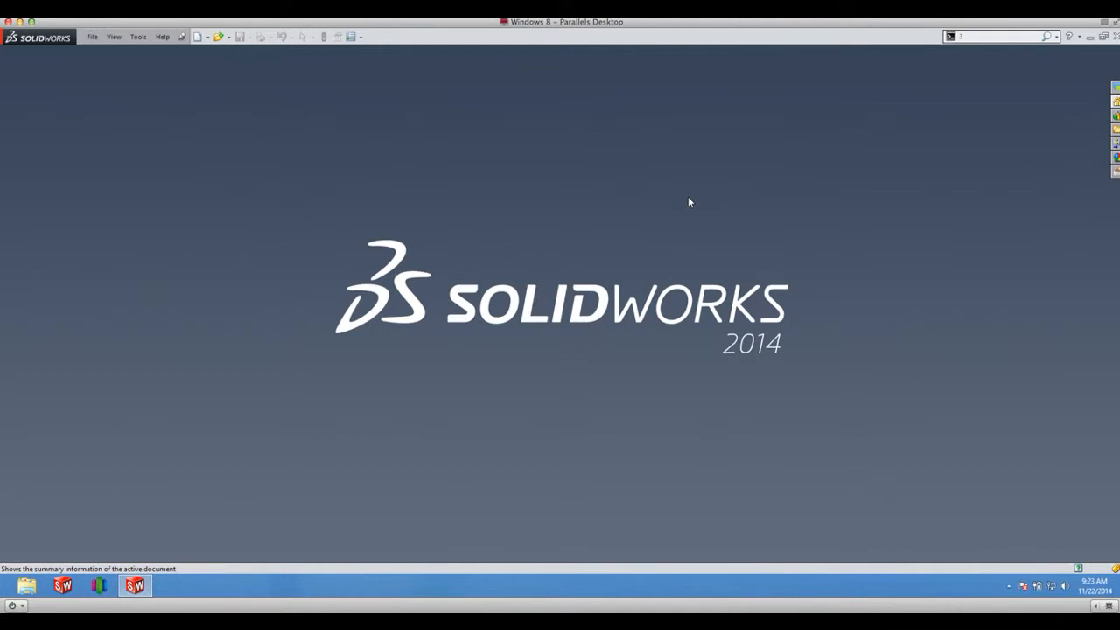
{"action": "mouse_move", "coordinate": [690, 175]}
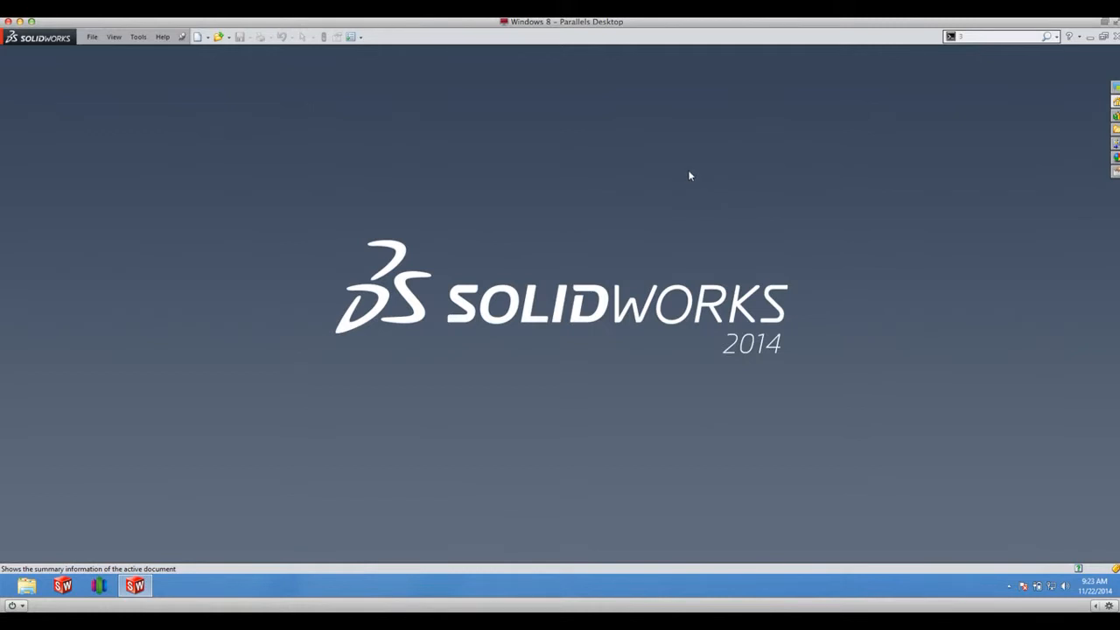
{"action": "mouse_move", "coordinate": [686, 180]}
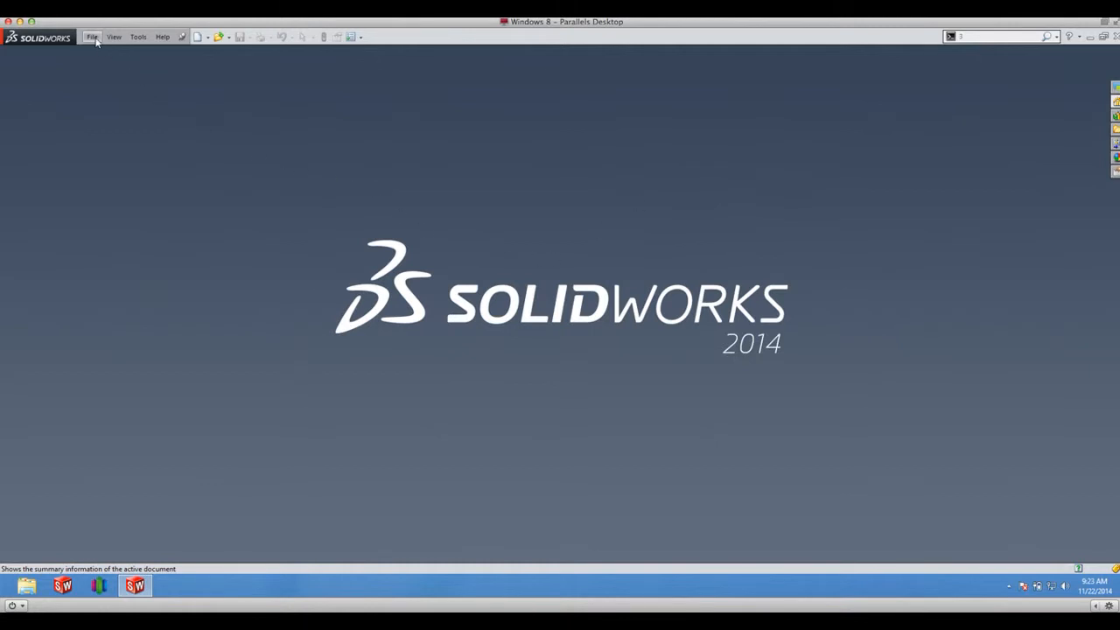
Start a new document from the File menu to reach the template chooser
{"action": "left_click", "coordinate": [91, 37]}
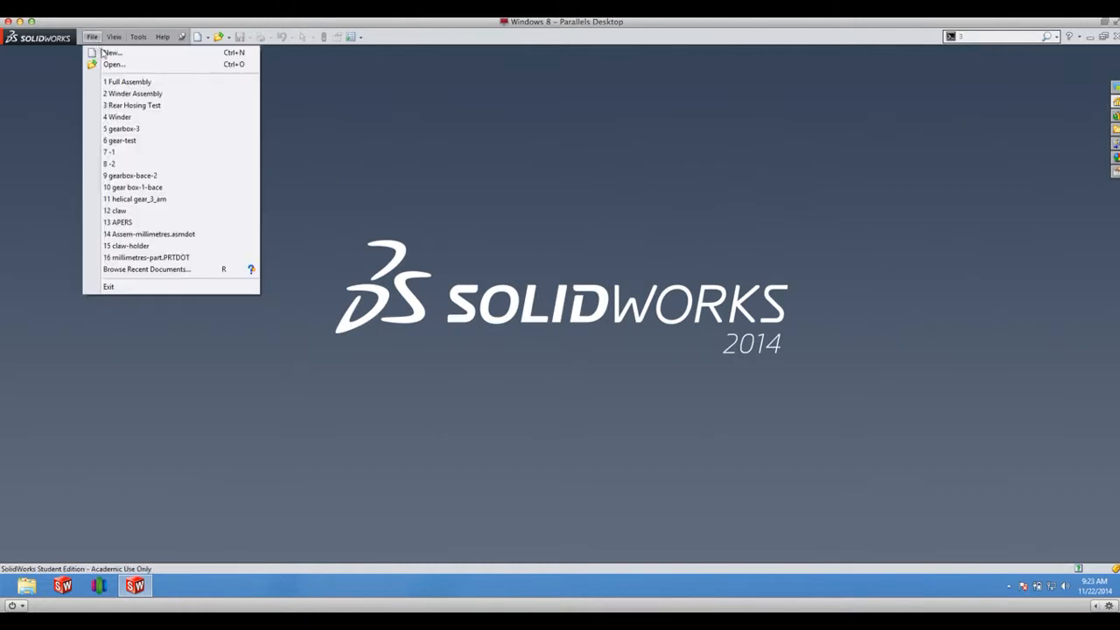
{"action": "left_click", "coordinate": [112, 52]}
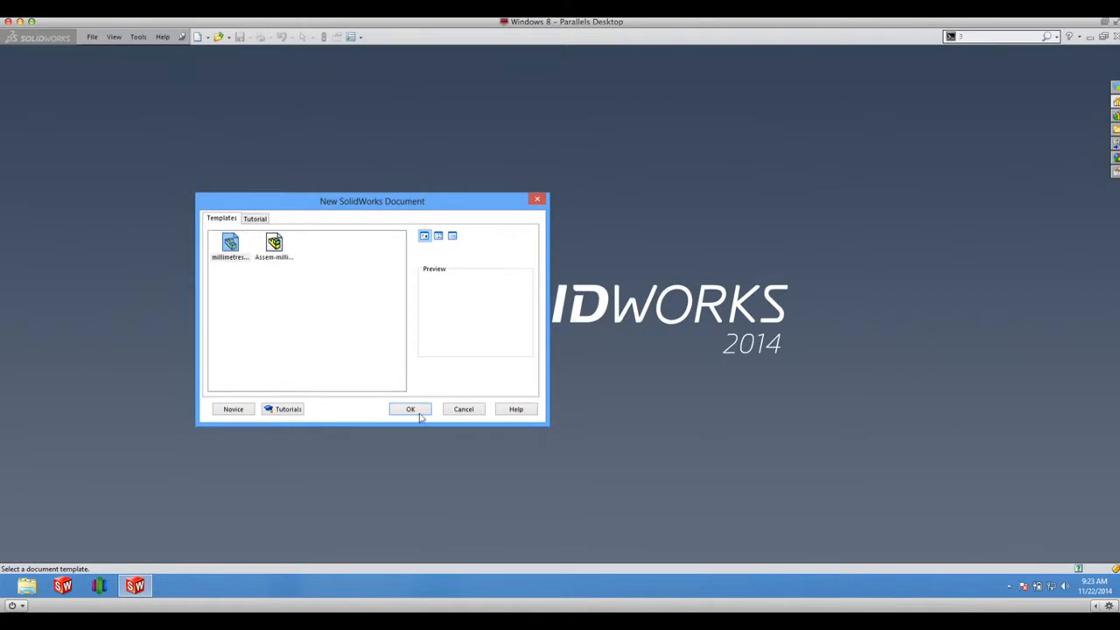
Create a Part and begin a sketch on the Top plane with the Polygon tool
{"action": "left_click", "coordinate": [410, 410]}
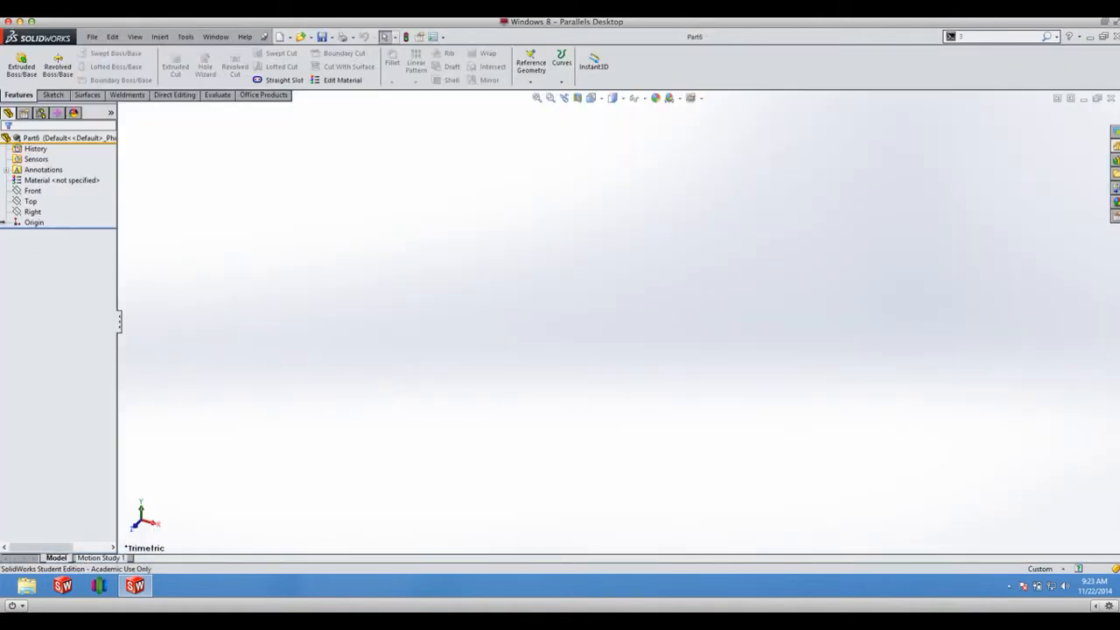
{"action": "left_click", "coordinate": [31, 191]}
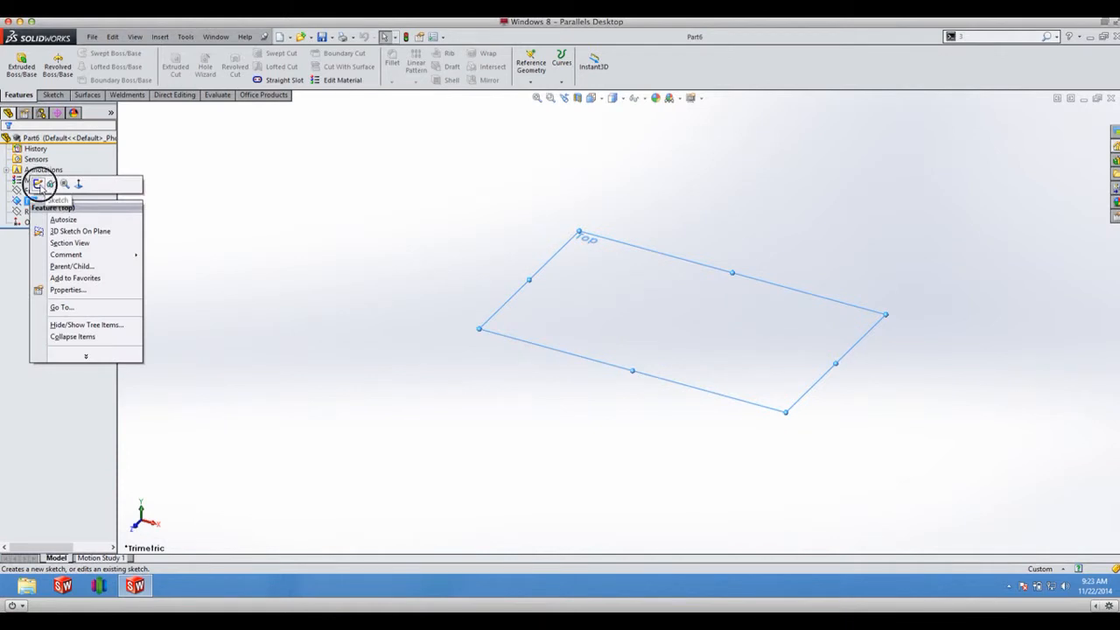
{"action": "left_click", "coordinate": [54, 199]}
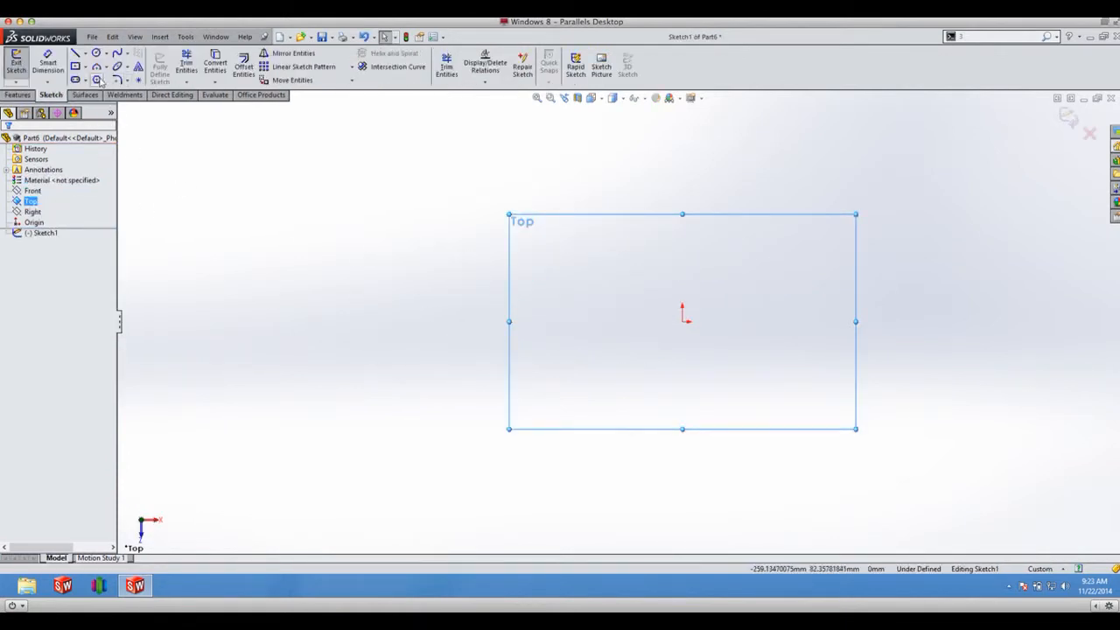
{"action": "left_click", "coordinate": [96, 80]}
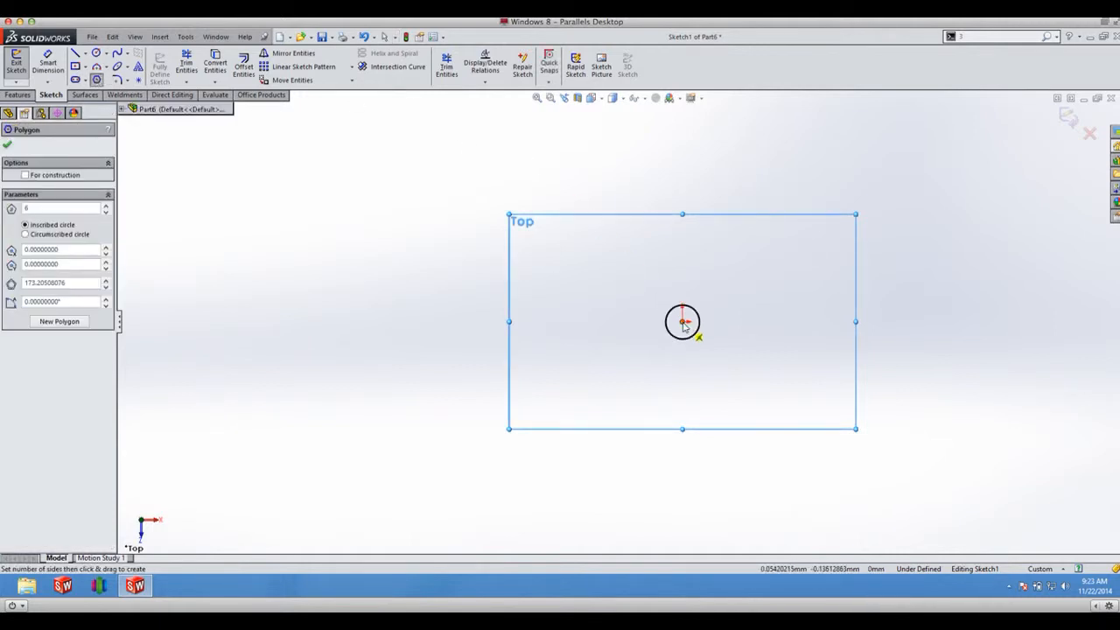
Draw a hexagon centred on the origin, dimension its inscribed circle to 100, and exit the sketch
{"action": "left_click_drag", "start_coordinate": [682, 322], "coordinate": [588, 445]}
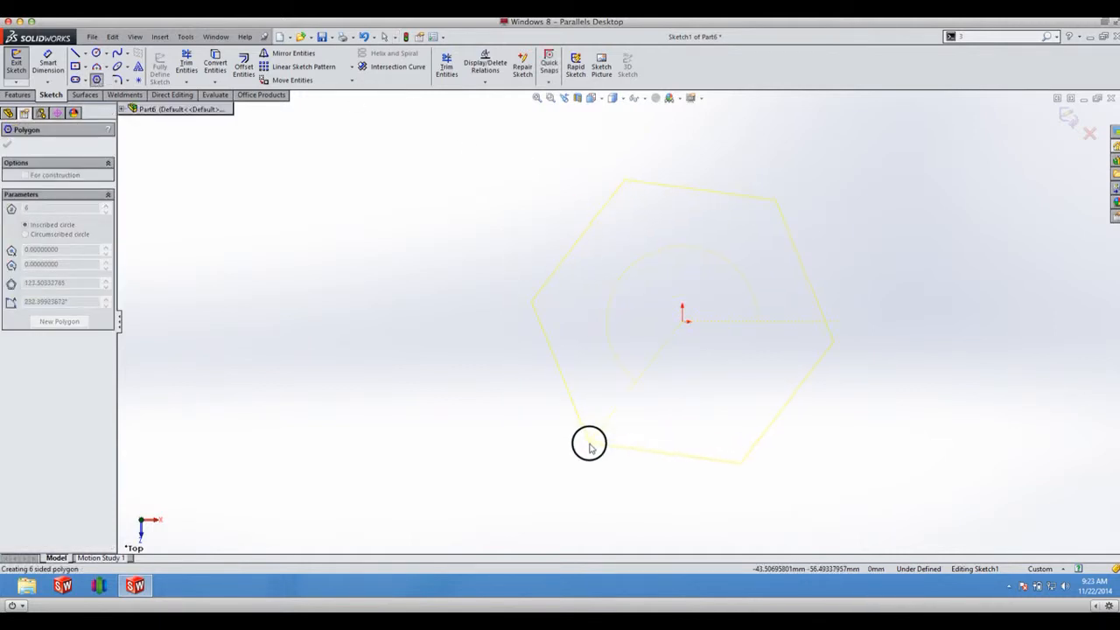
{"action": "left_click", "coordinate": [588, 445]}
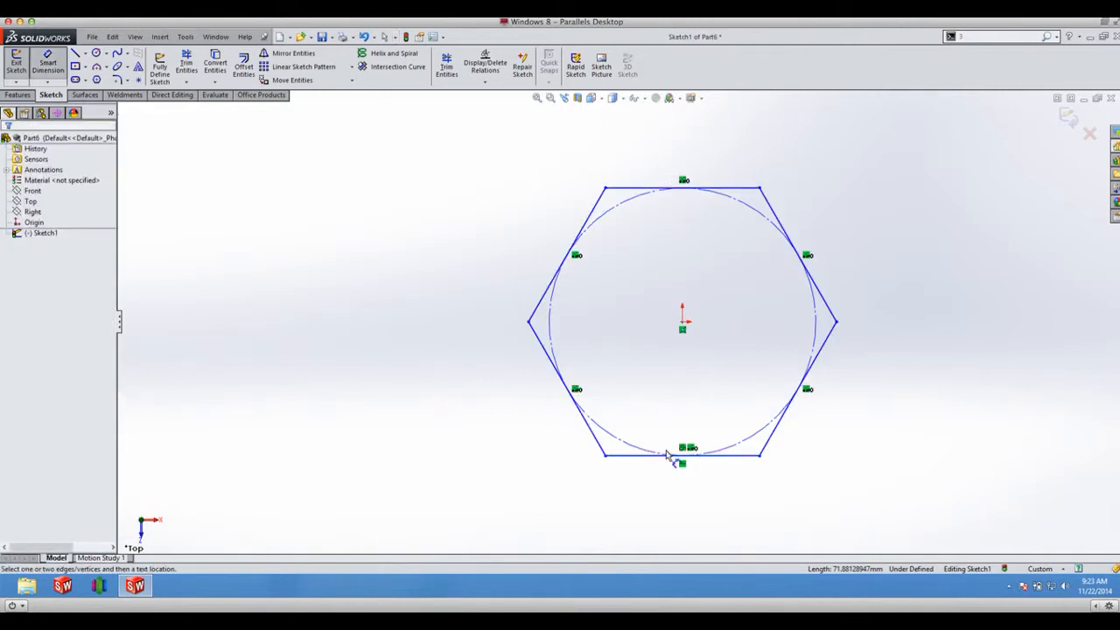
{"action": "mouse_move", "coordinate": [206, 399]}
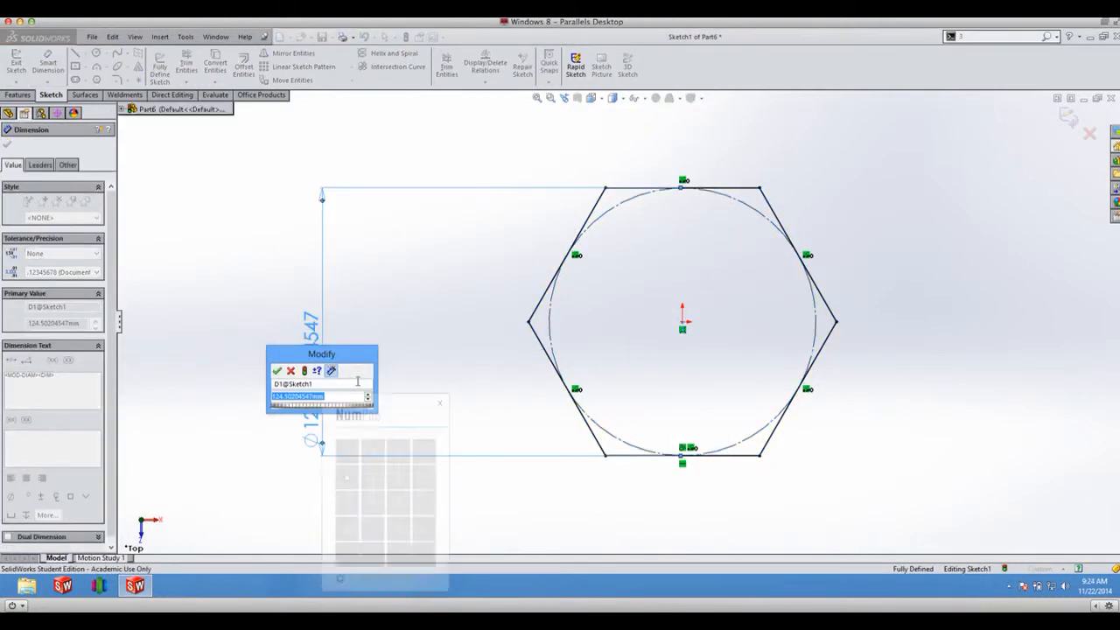
{"action": "type", "text": "100"}
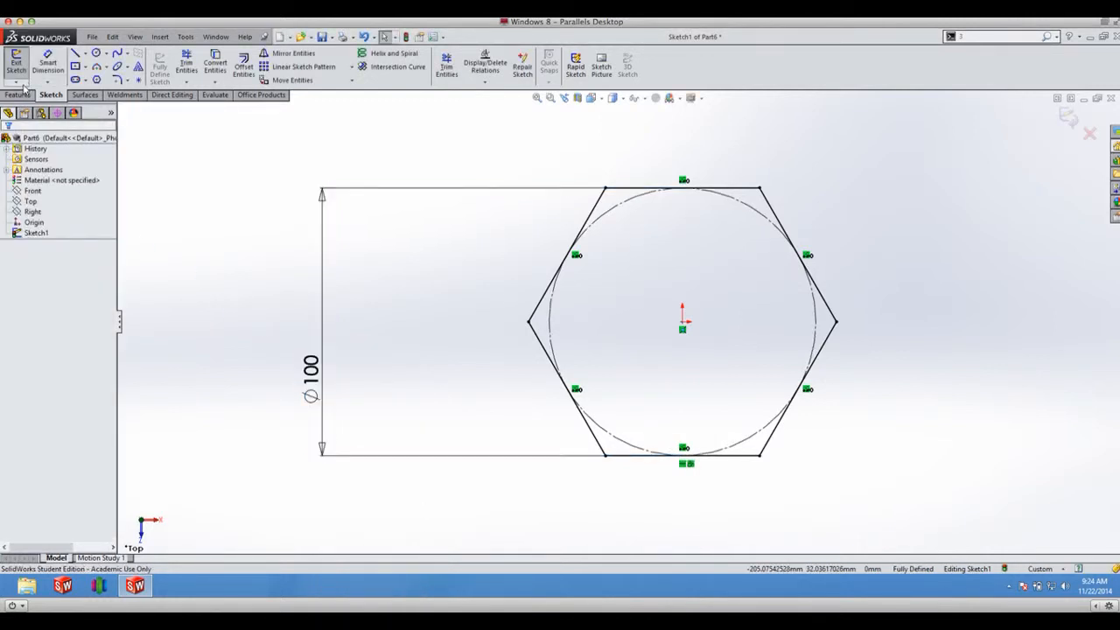
{"action": "left_click", "coordinate": [59, 69]}
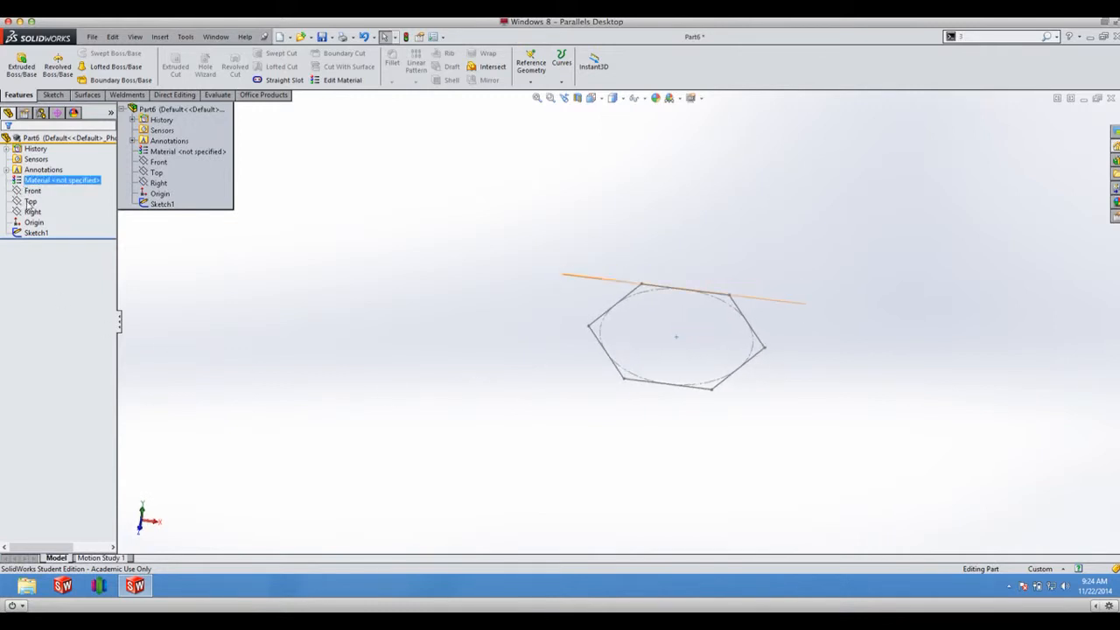
Create a reference plane offset above the Top plane and confirm its distance
{"action": "right_click", "coordinate": [30, 201]}
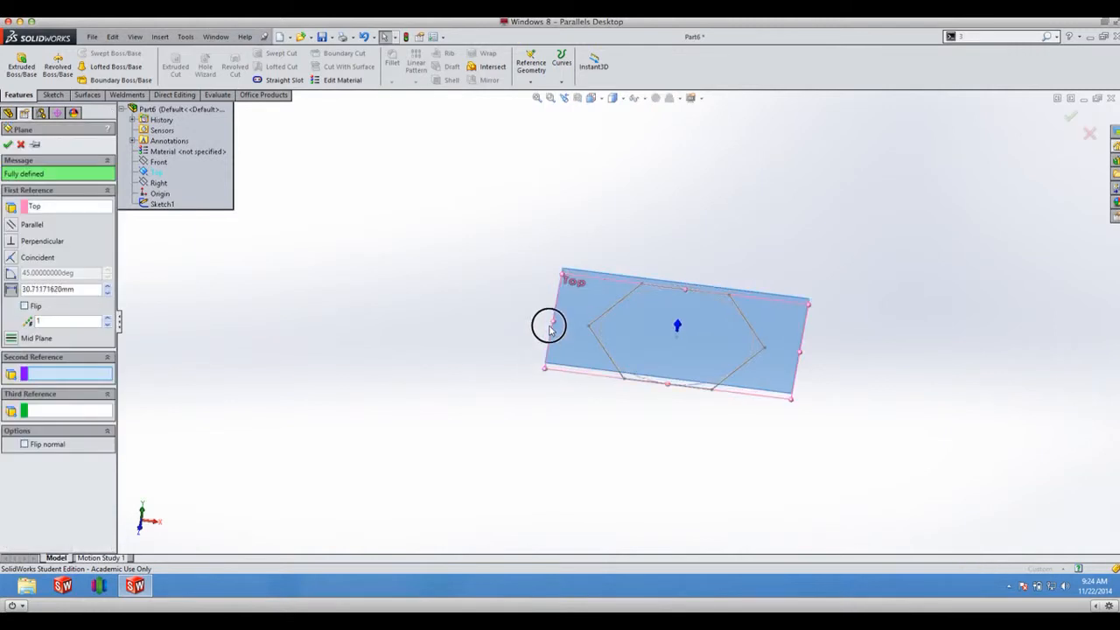
{"action": "left_click_drag", "start_coordinate": [550, 326], "coordinate": [569, 217]}
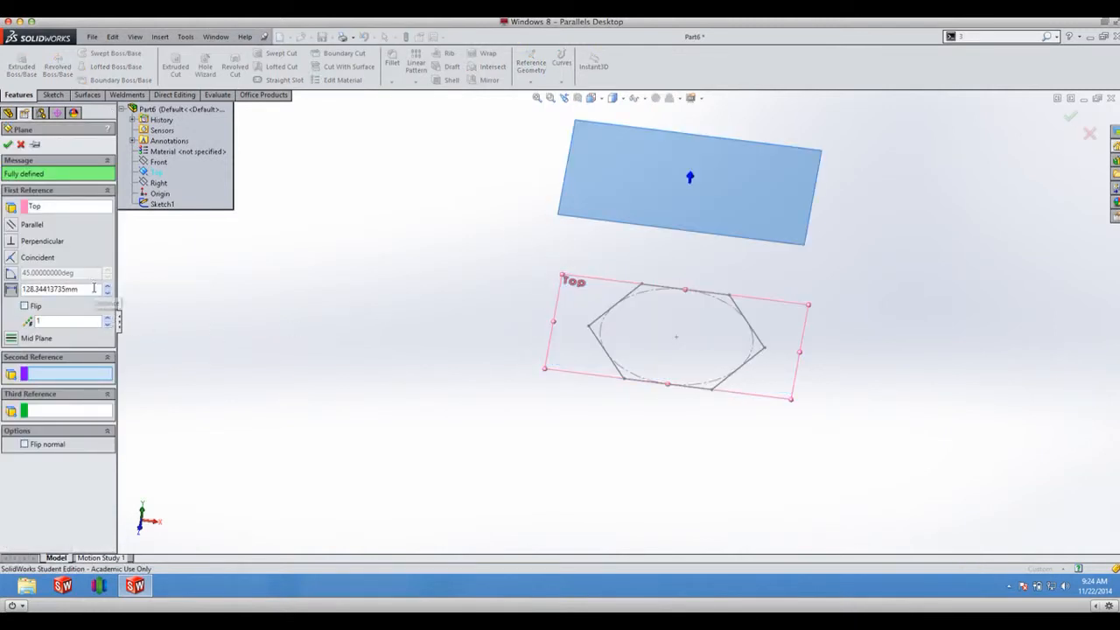
{"action": "left_click", "coordinate": [53, 289]}
{"action": "type", "text": "25"}
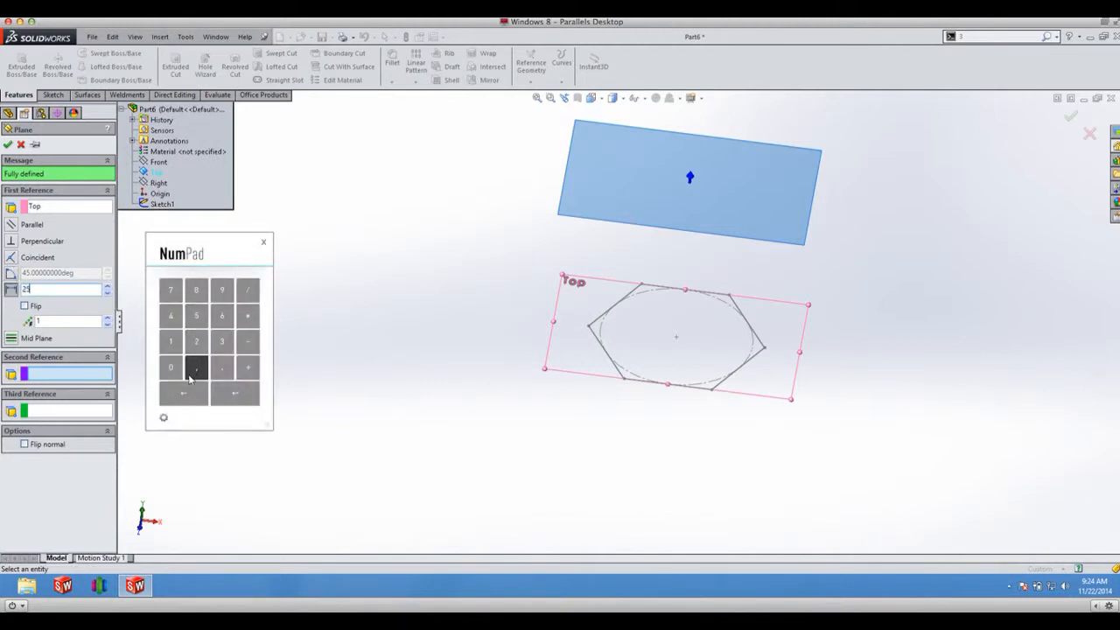
{"action": "left_click", "coordinate": [171, 368]}
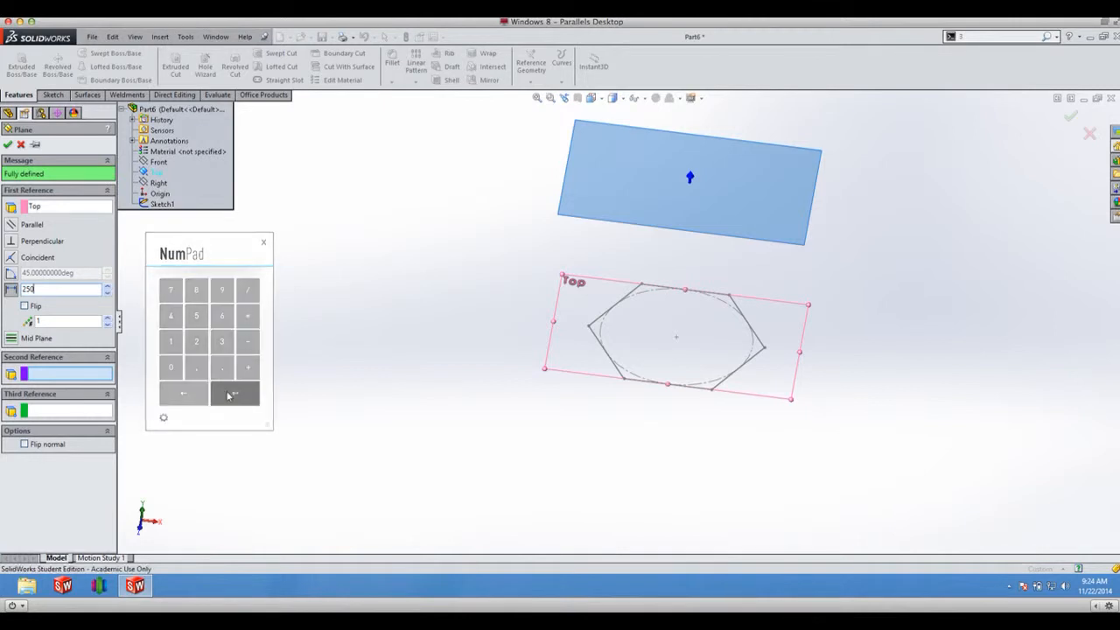
{"action": "left_click", "coordinate": [235, 392]}
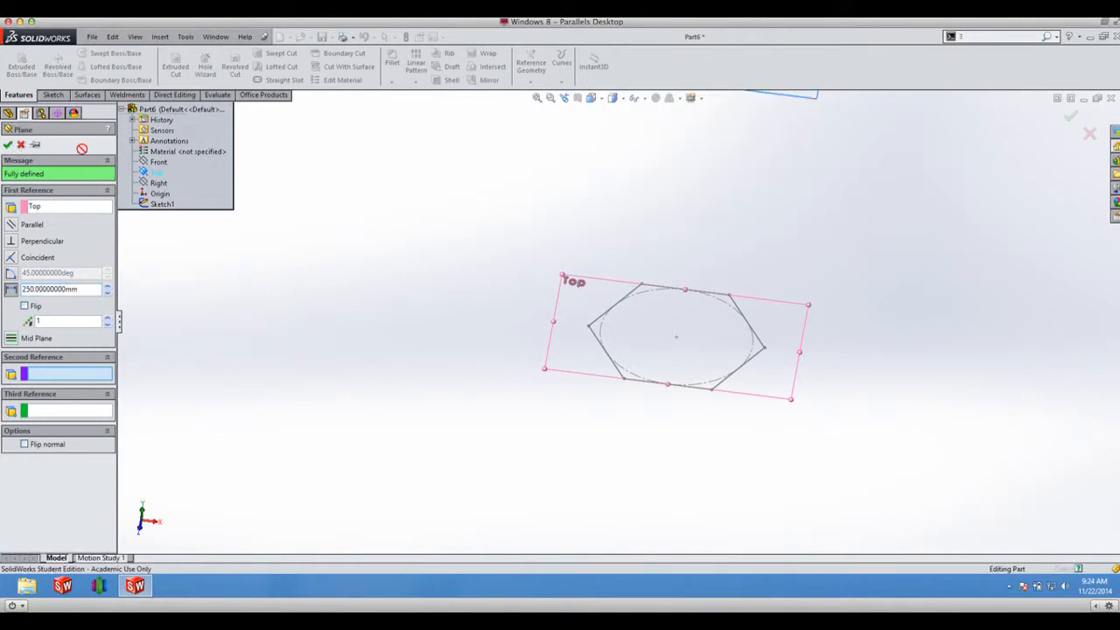
{"action": "left_click", "coordinate": [7, 144]}
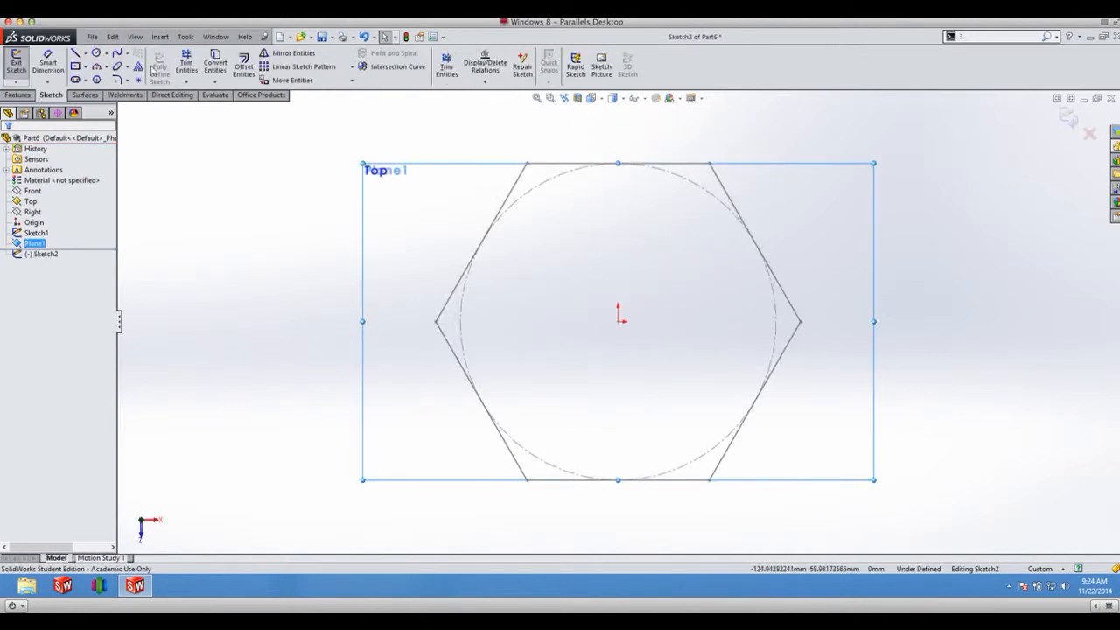
Draw a circle centred on the origin on the offset plane
{"action": "left_click", "coordinate": [75, 52]}
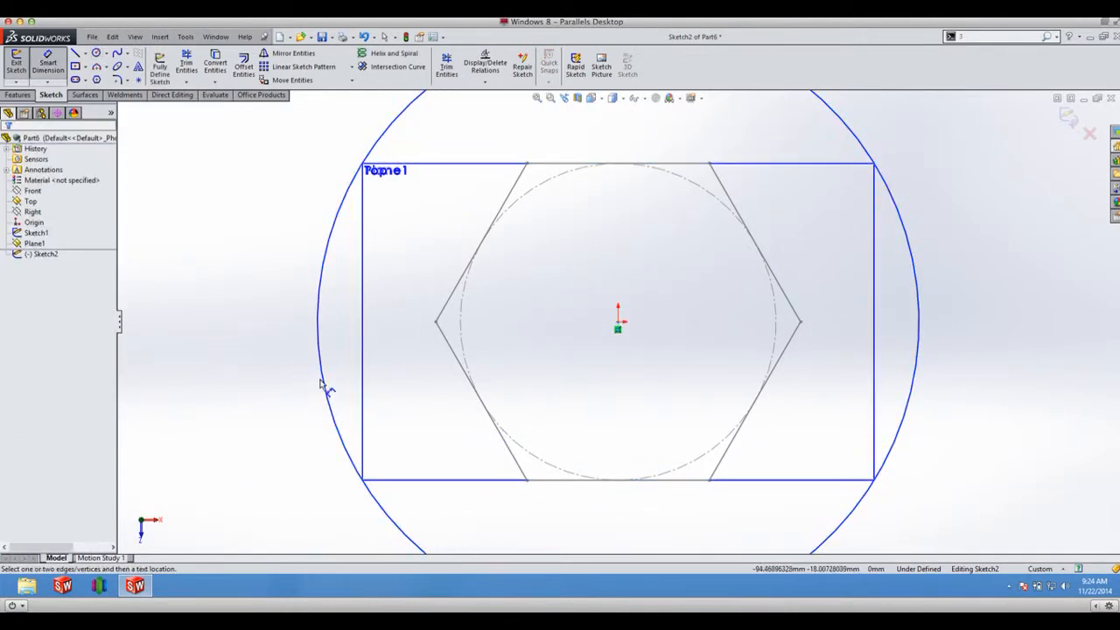
{"action": "left_click", "coordinate": [324, 389]}
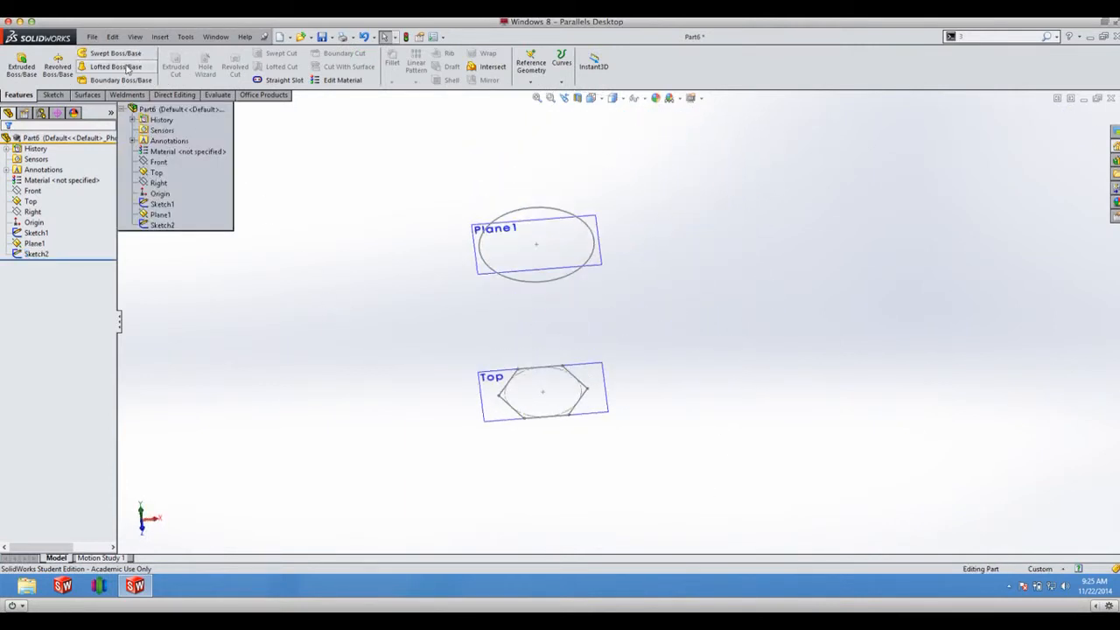
Loft Sketch1 and Sketch2 into a hexagon-to-round solid body
{"action": "left_click", "coordinate": [116, 67]}
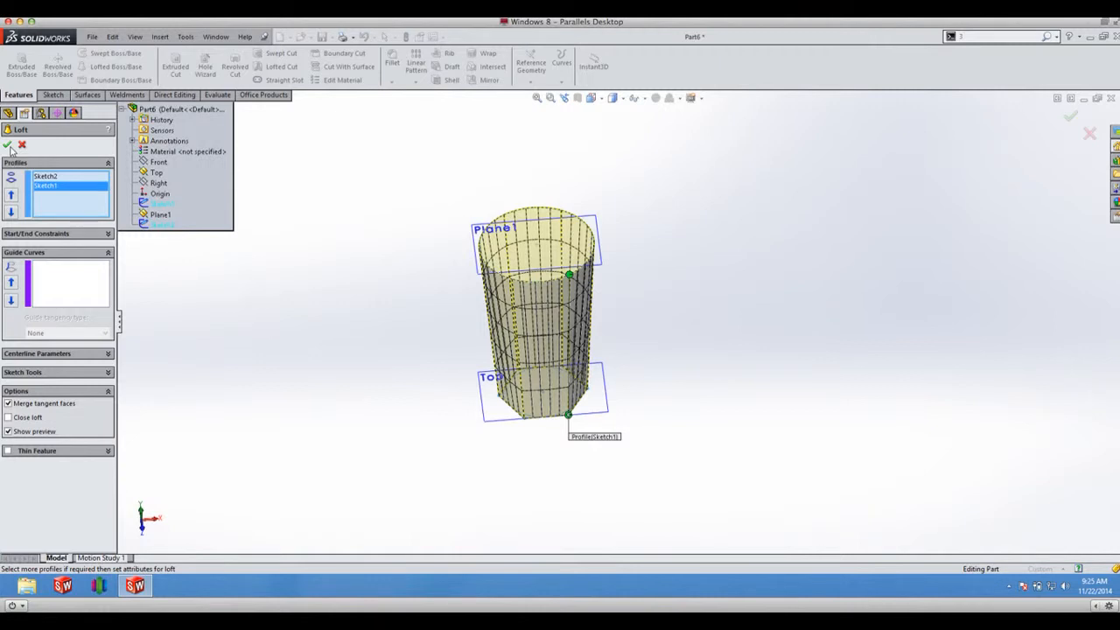
{"action": "left_click", "coordinate": [7, 144]}
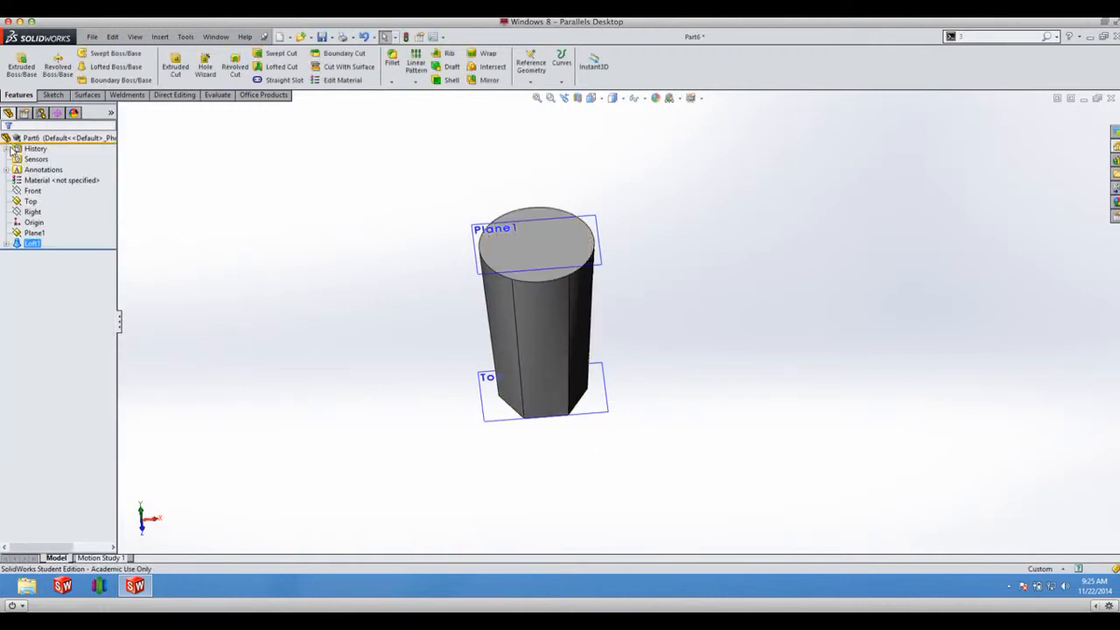
Select the Top plane and Plane1 and hide them, leaving only the loft visible
{"action": "left_click", "coordinate": [31, 191]}
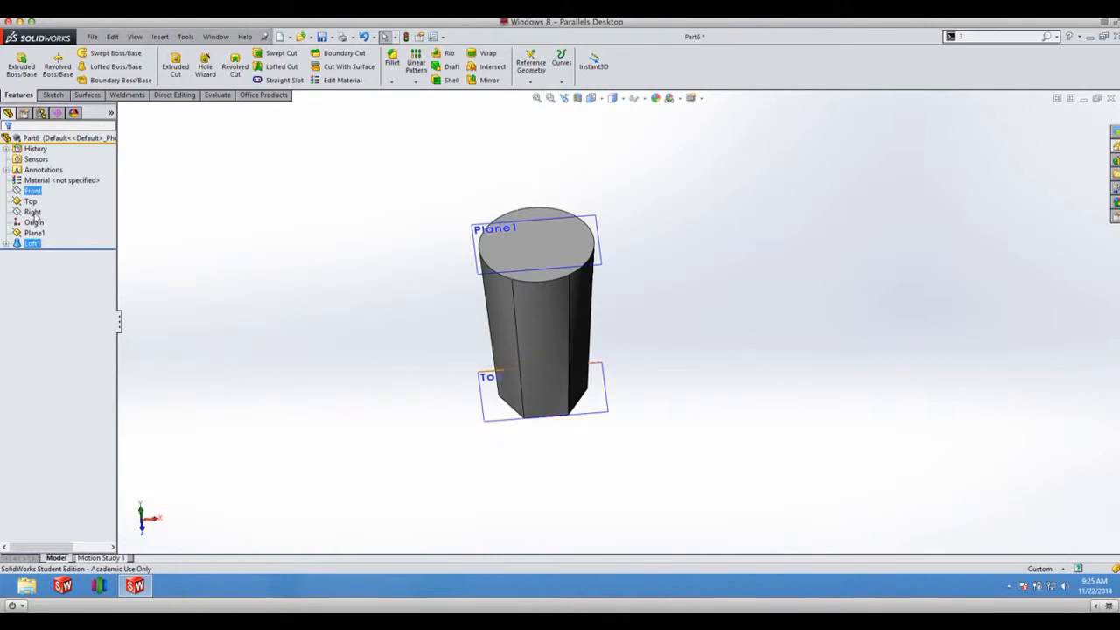
{"action": "left_click", "coordinate": [31, 201]}
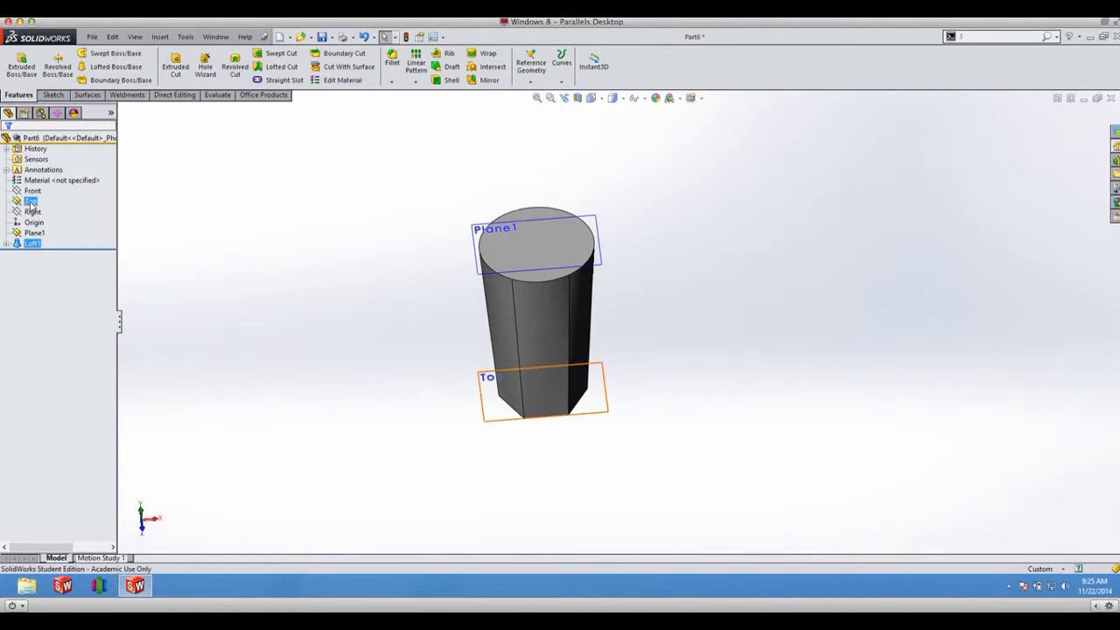
{"action": "left_click", "coordinate": [32, 201]}
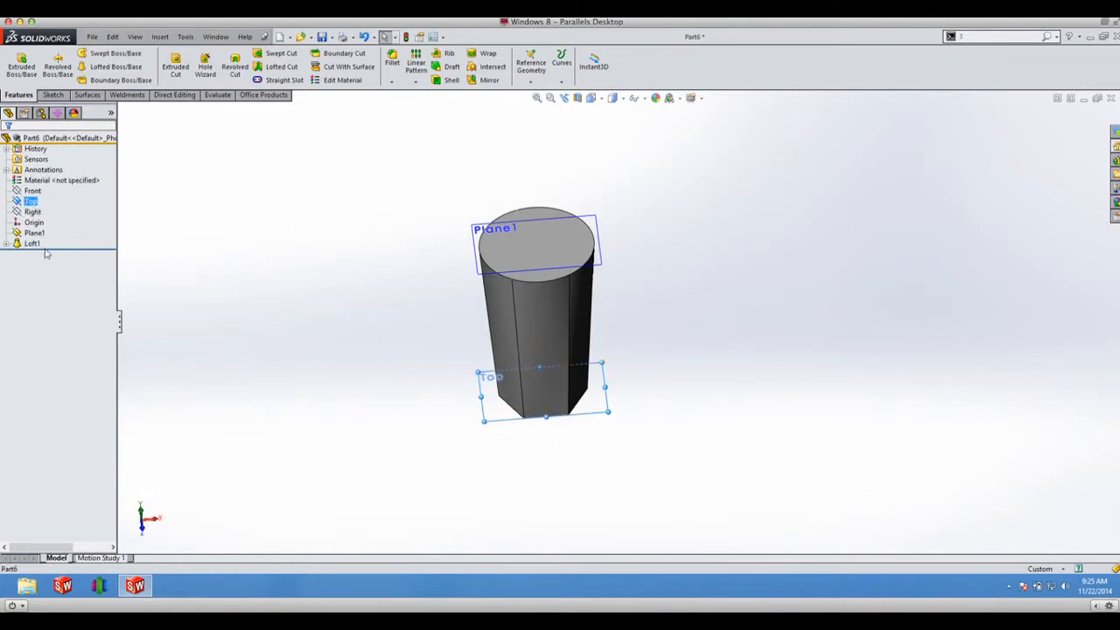
{"action": "left_click", "coordinate": [35, 233]}
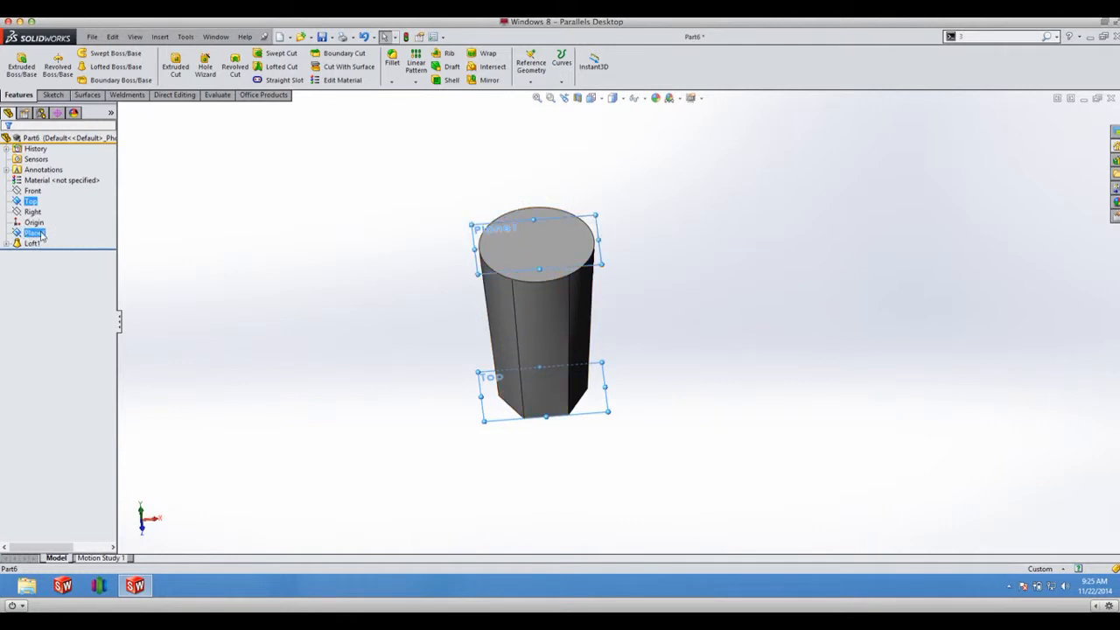
{"action": "right_click", "coordinate": [35, 231]}
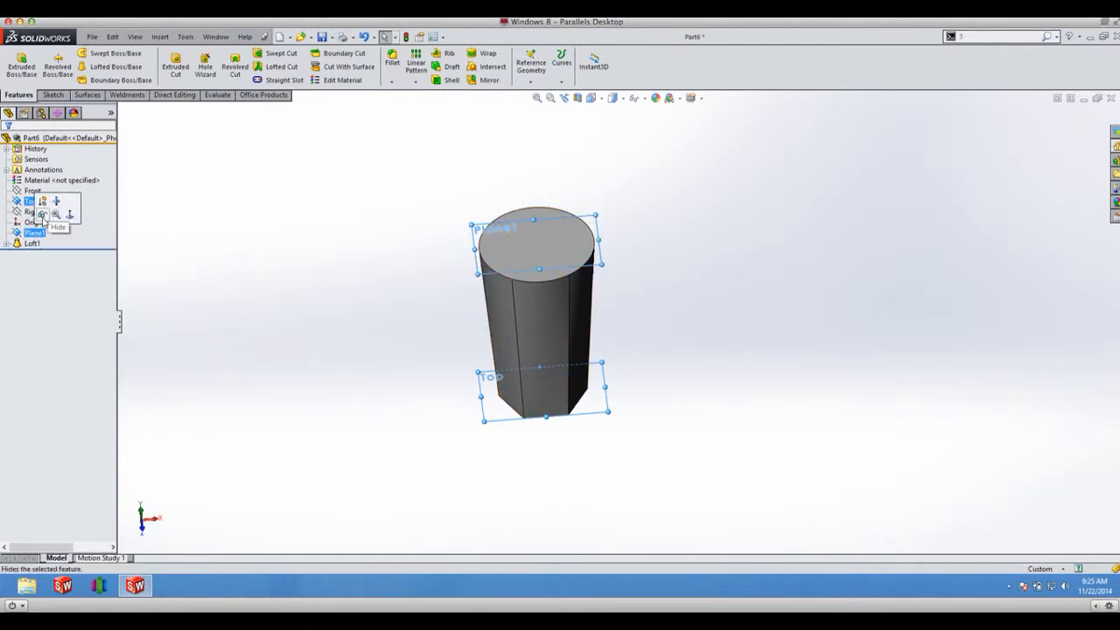
{"action": "left_click", "coordinate": [58, 228]}
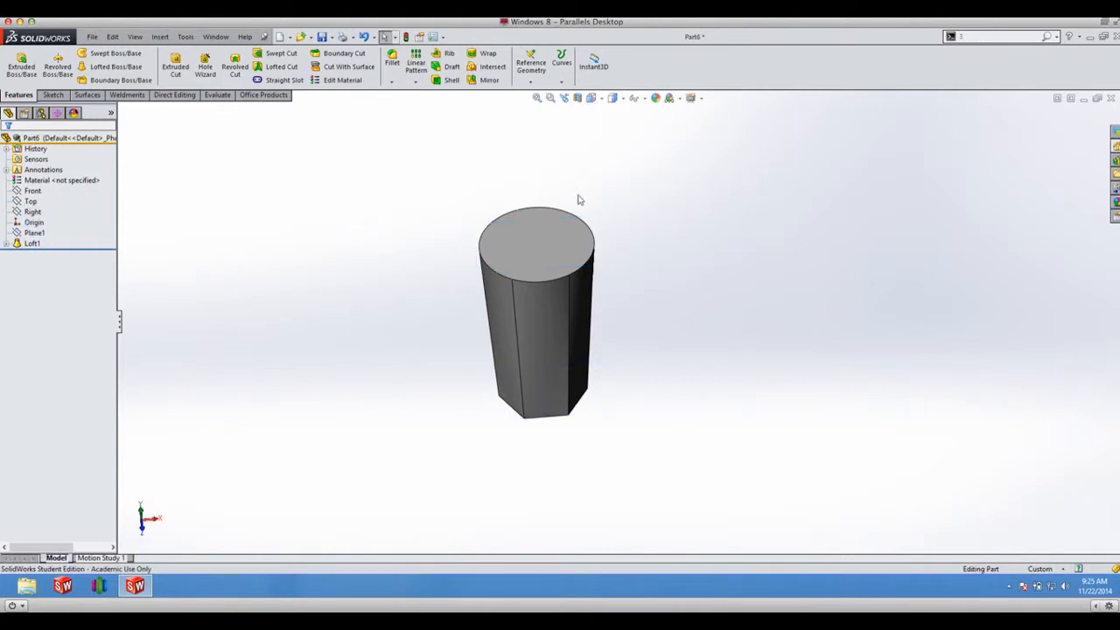
{"action": "mouse_move", "coordinate": [623, 135]}
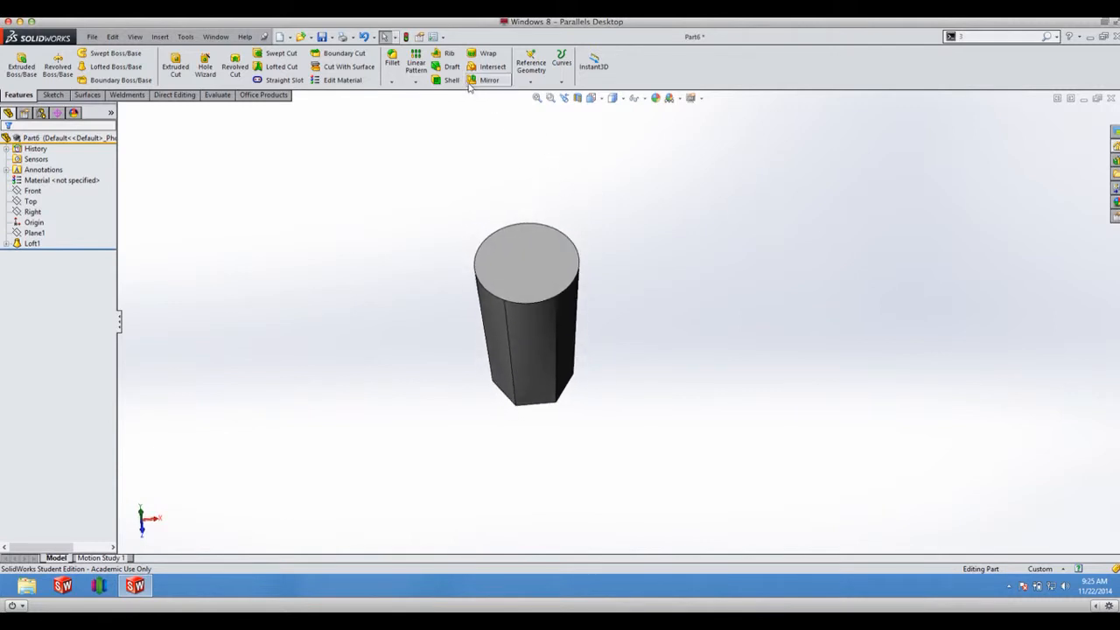
Shell the loft with the top circular face removed to form a thin-walled open cup
{"action": "left_click", "coordinate": [451, 66]}
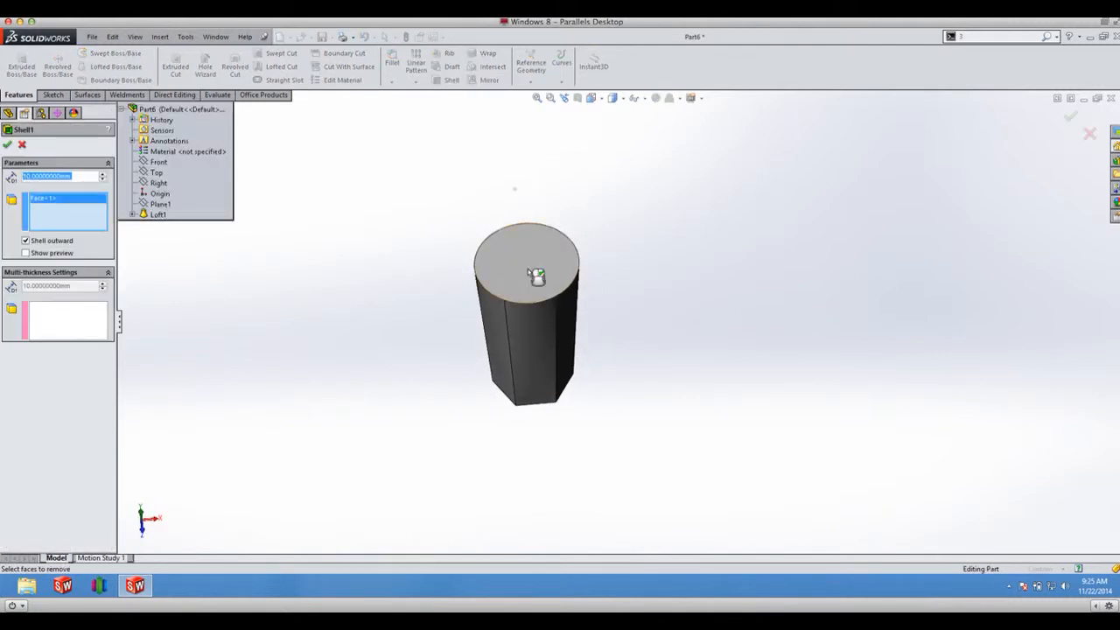
{"action": "left_click", "coordinate": [525, 262]}
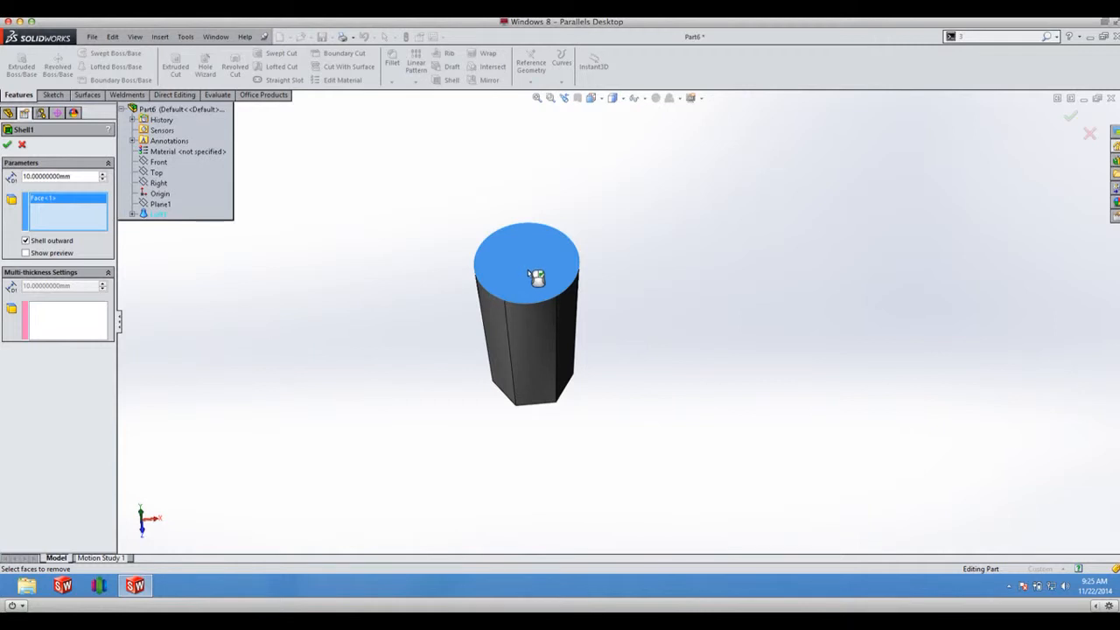
{"action": "mouse_move", "coordinate": [542, 283]}
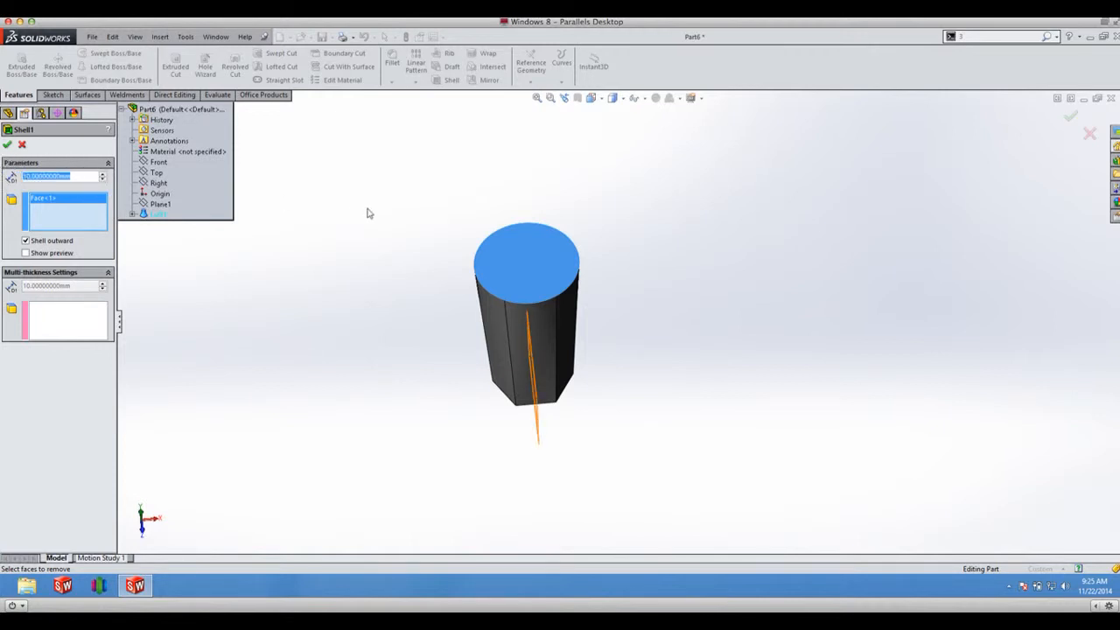
{"action": "left_click", "coordinate": [56, 175]}
{"action": "type", "text": "5.00000000"}
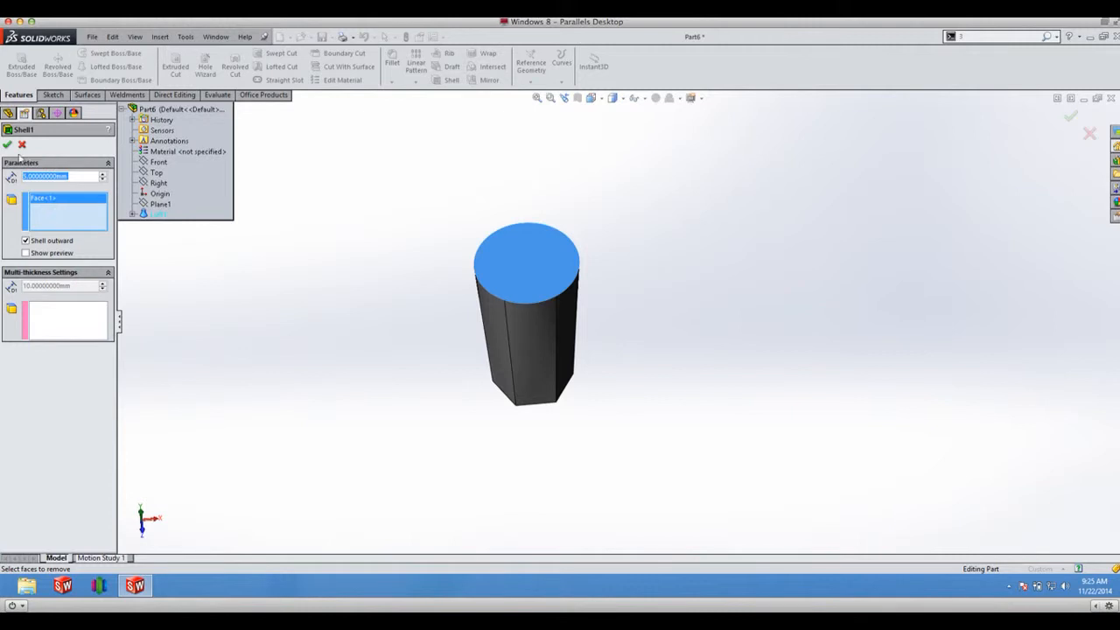
{"action": "left_click", "coordinate": [7, 143]}
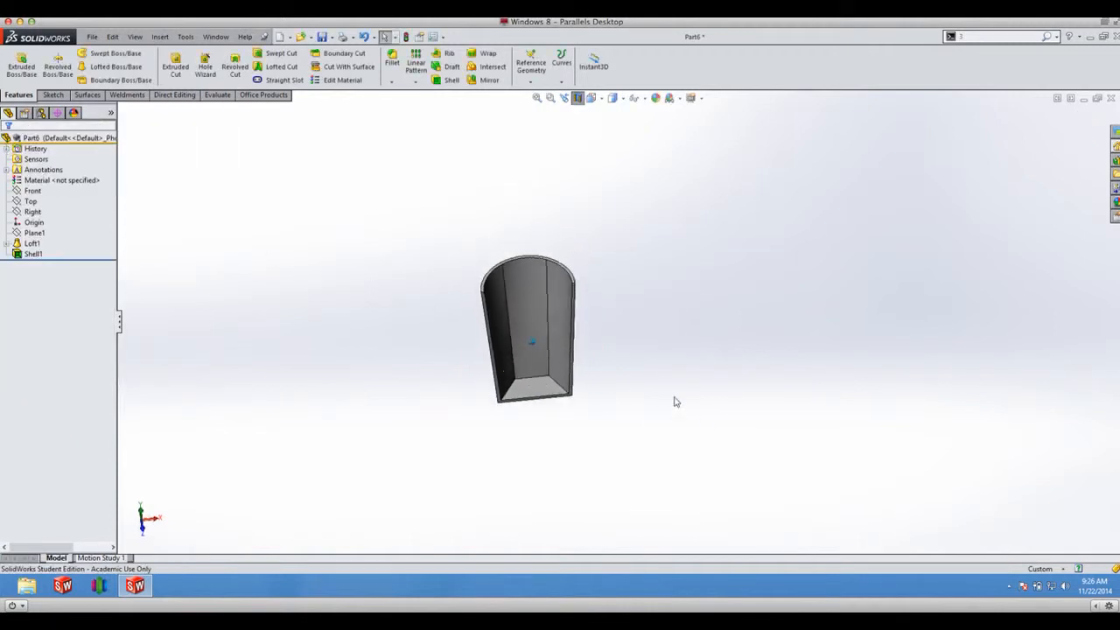
Begin a new sketch on the Front plane of the cup
{"action": "left_click", "coordinate": [32, 190]}
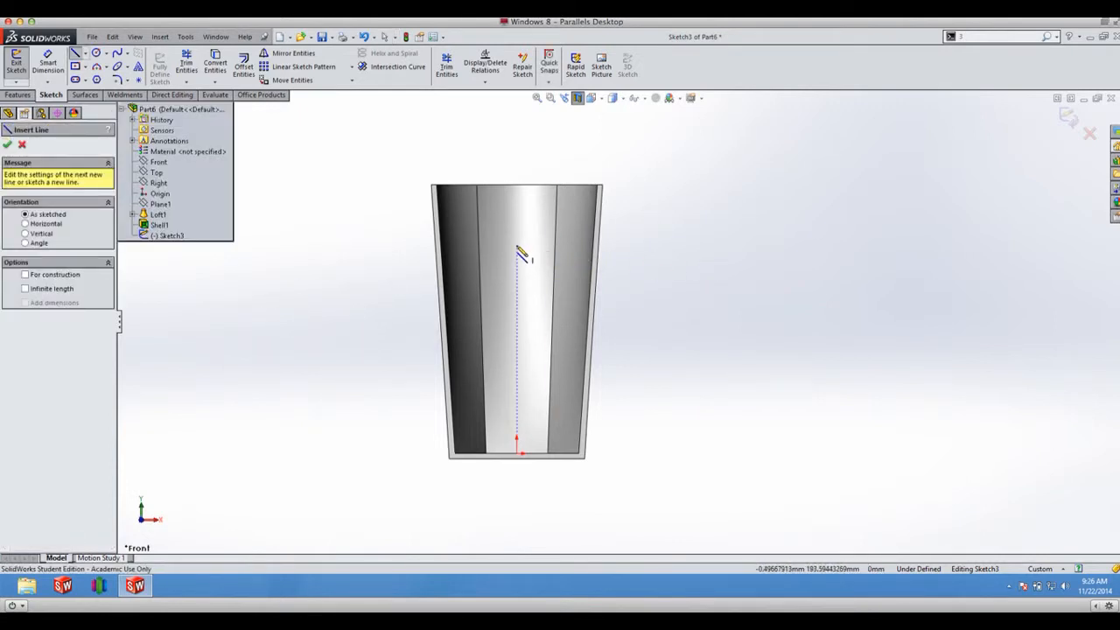
Draw two horizontal guide lines off the wall, 40 from the top and 50 from the bottom
{"action": "left_click", "coordinate": [595, 242]}
{"action": "type", "text": "5"}
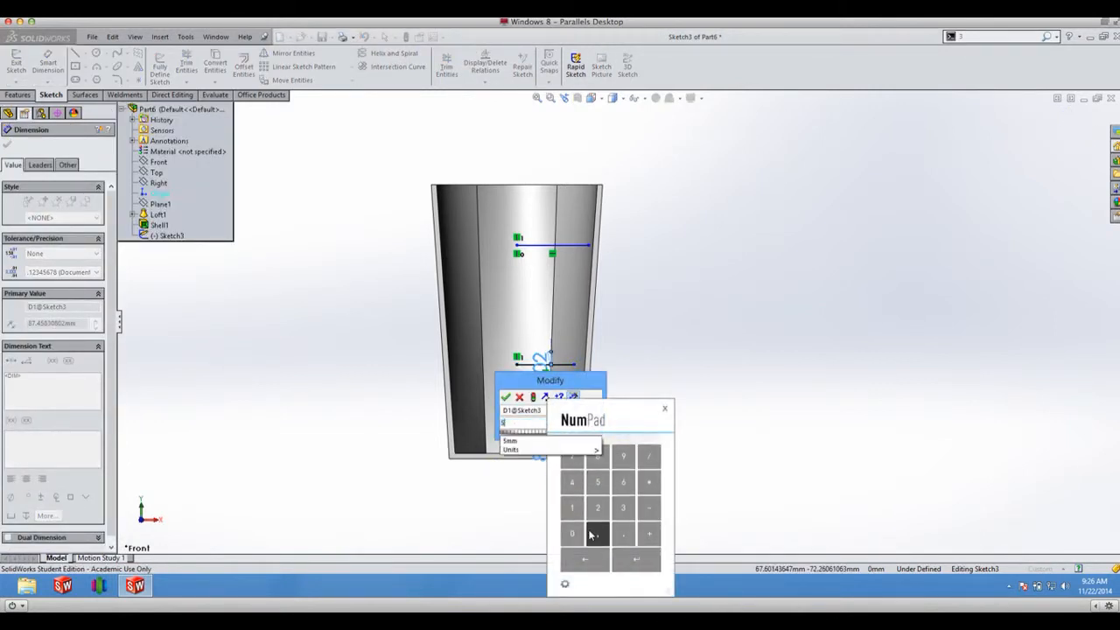
{"action": "left_click", "coordinate": [571, 534]}
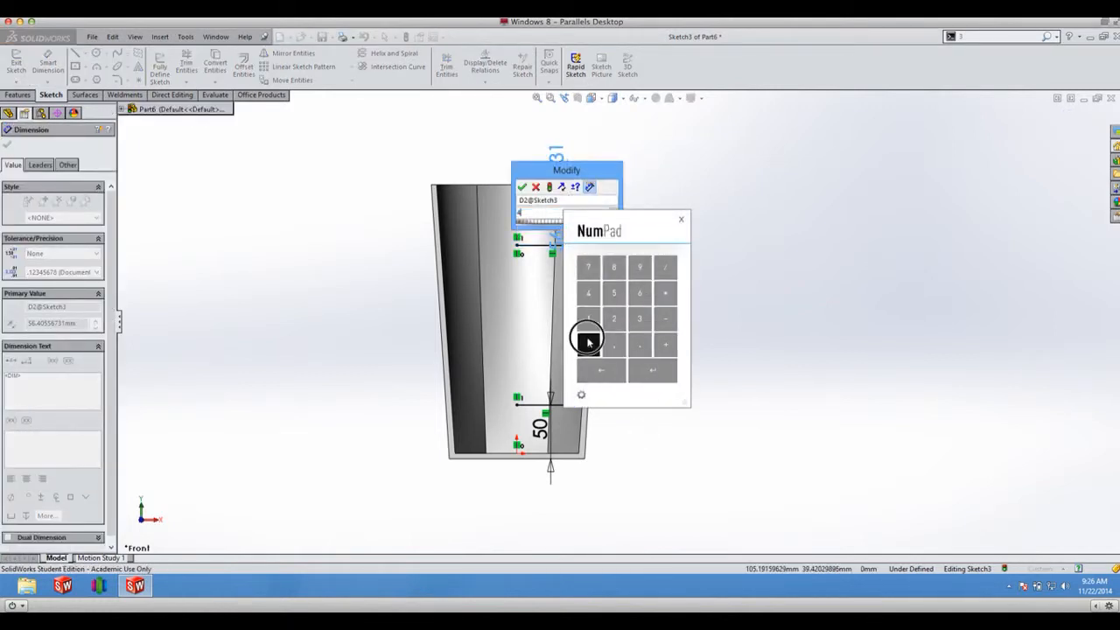
{"action": "left_click", "coordinate": [521, 188]}
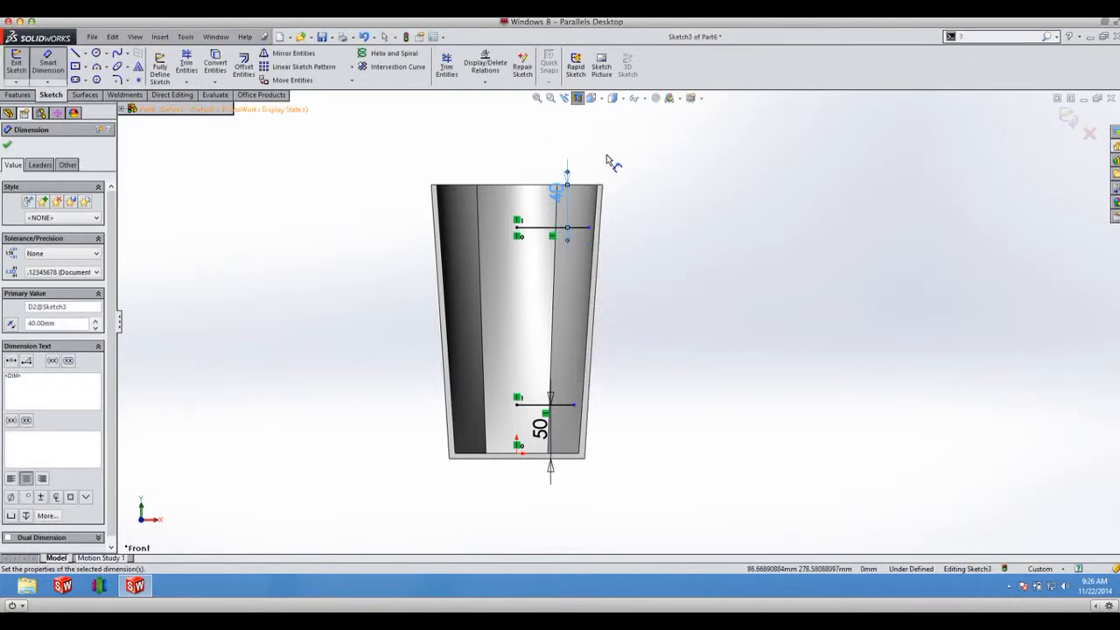
{"action": "left_click", "coordinate": [7, 143]}
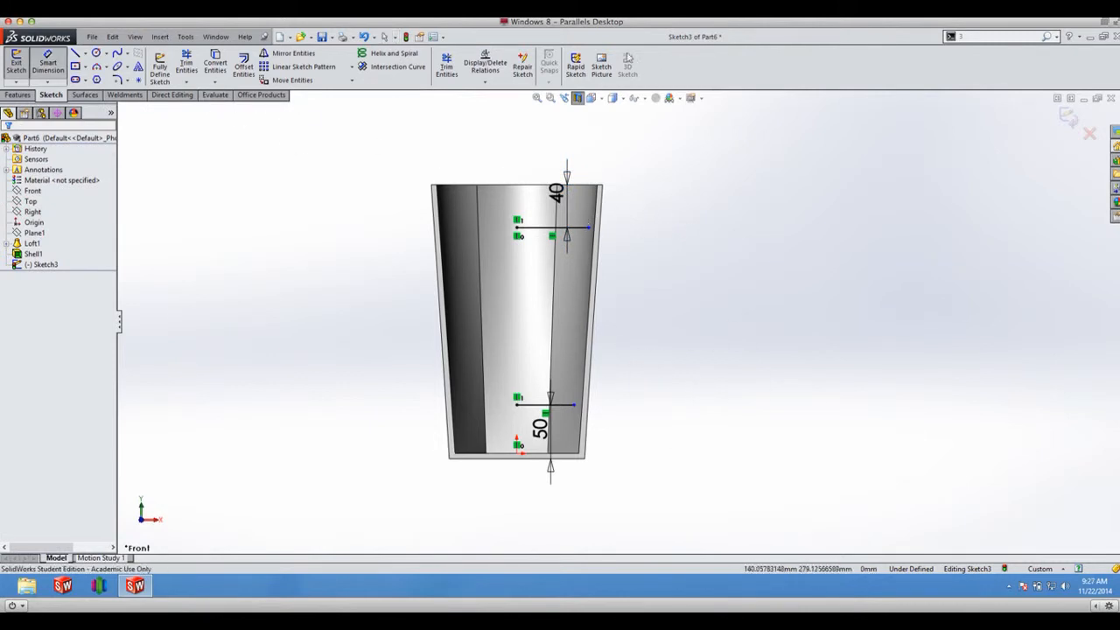
Set the guide-line lengths to 60 (upper) and 50 (lower), fully defining the sketch
{"action": "double_click", "coordinate": [554, 191]}
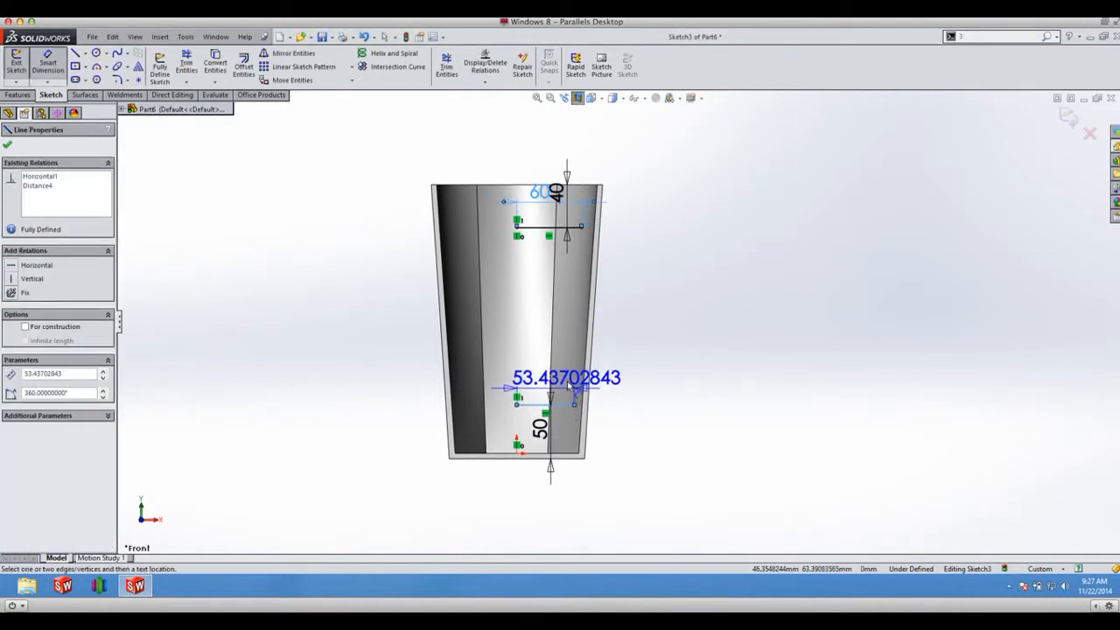
{"action": "double_click", "coordinate": [567, 378]}
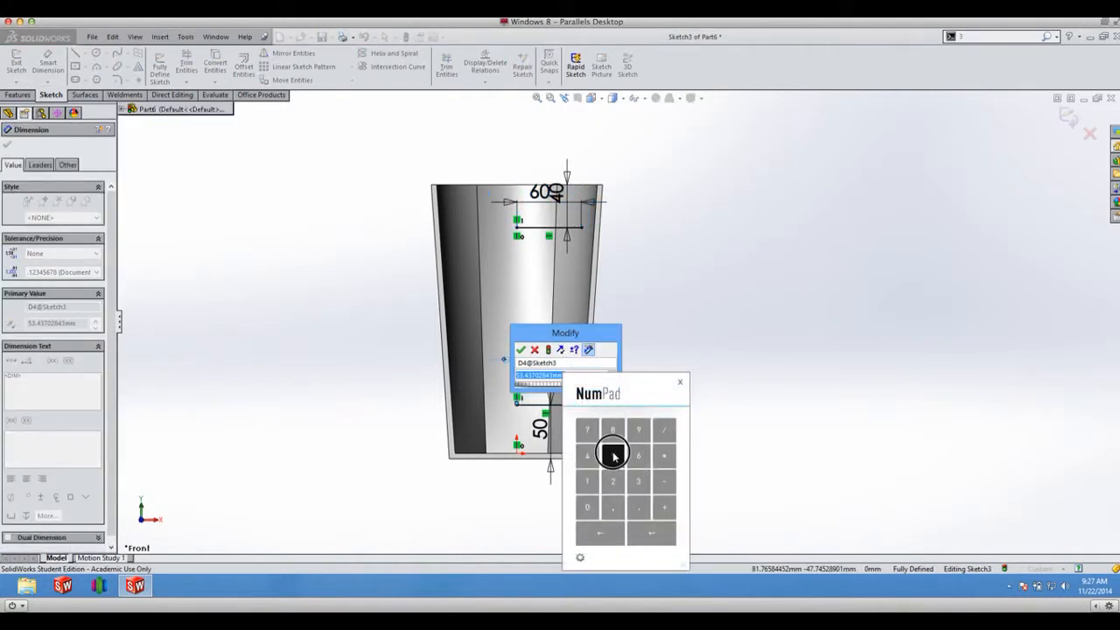
{"action": "left_click", "coordinate": [520, 350]}
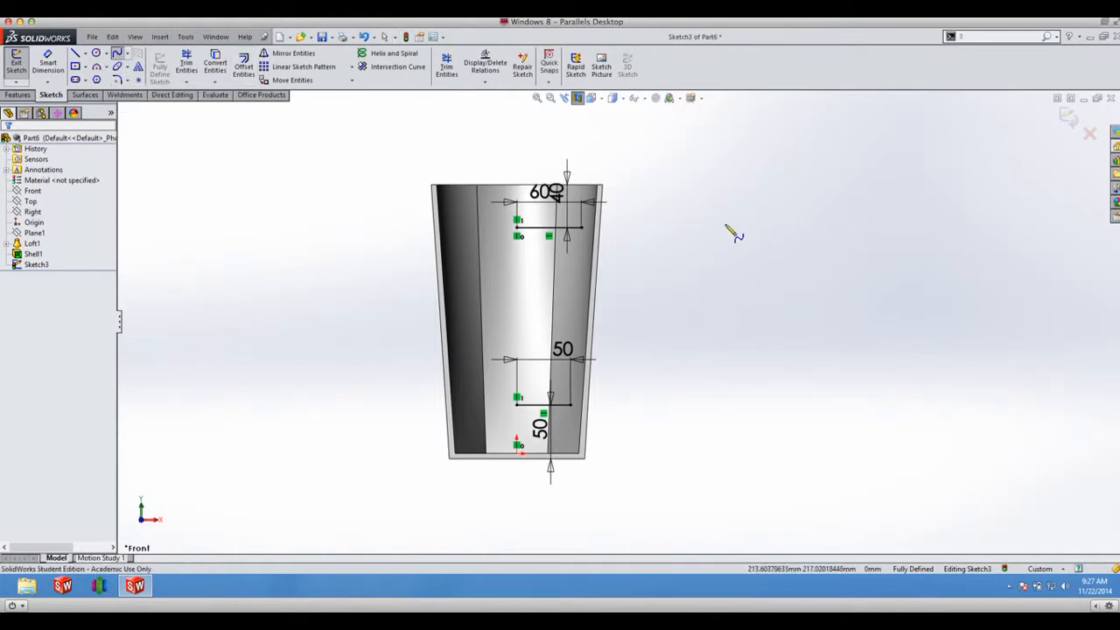
Draw a spline handle curve between the guide-line ends and reshape its control polygon
{"action": "left_click", "coordinate": [581, 227]}
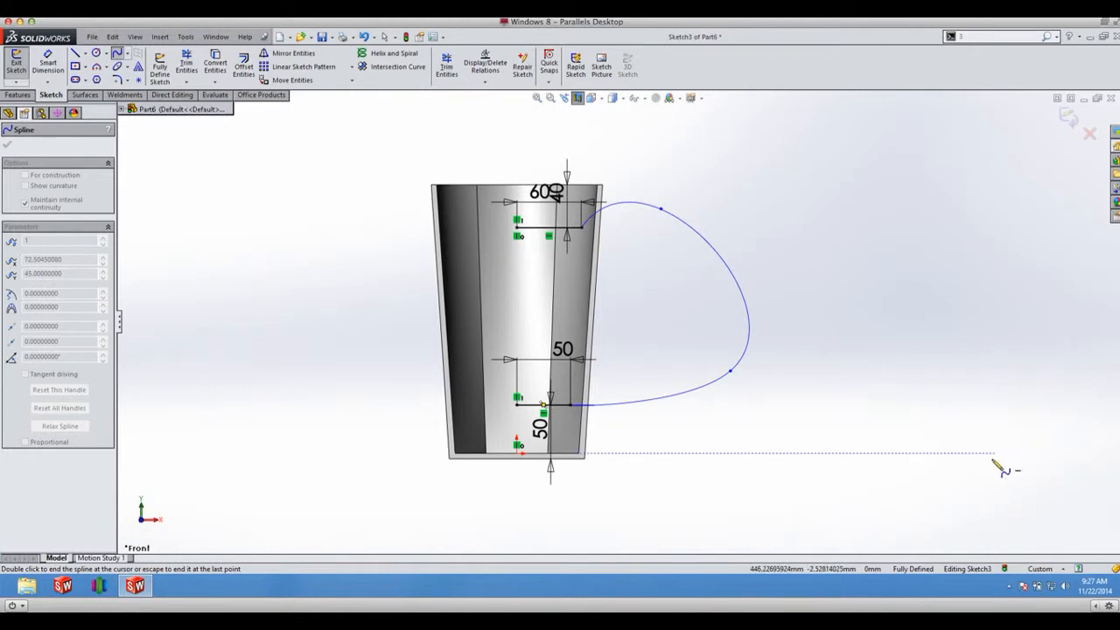
{"action": "mouse_move", "coordinate": [803, 217]}
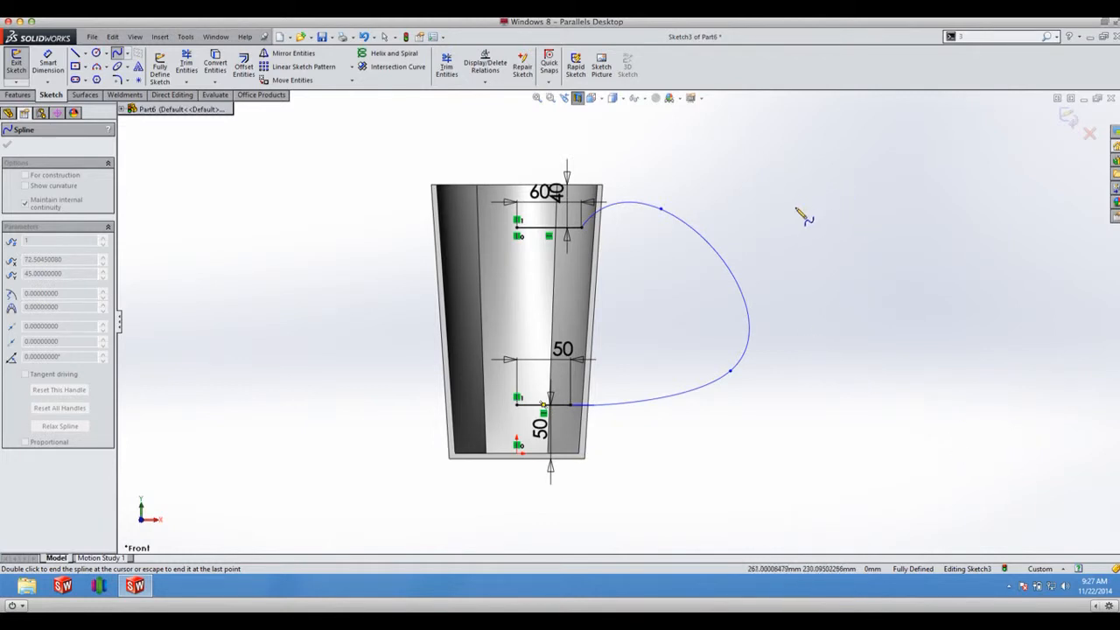
{"action": "left_click", "coordinate": [700, 224]}
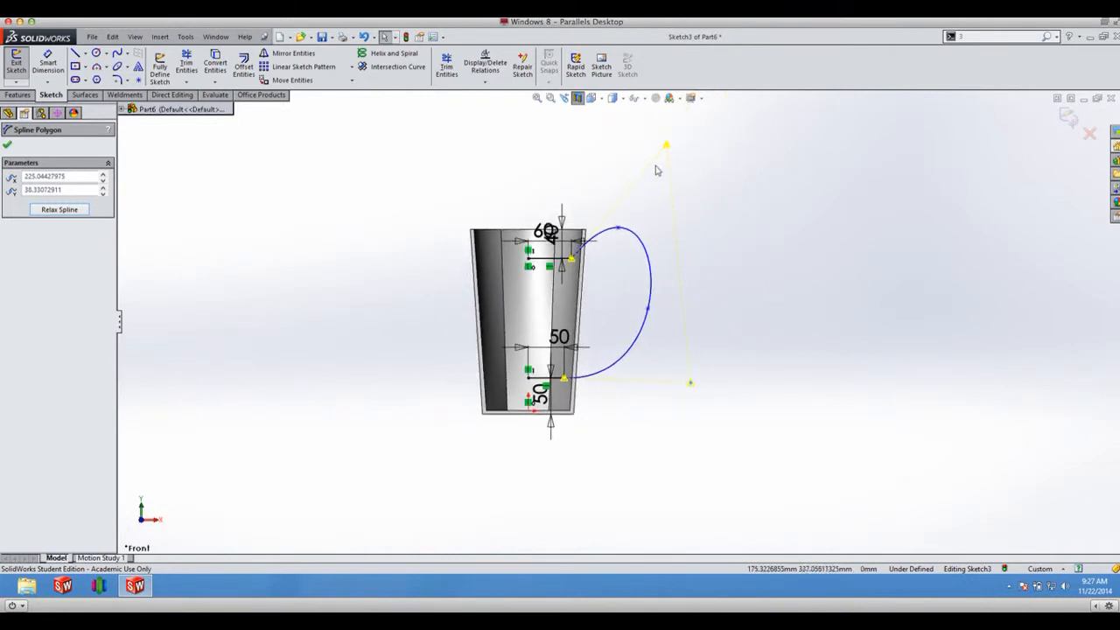
{"action": "left_click_drag", "start_coordinate": [665, 143], "coordinate": [673, 165]}
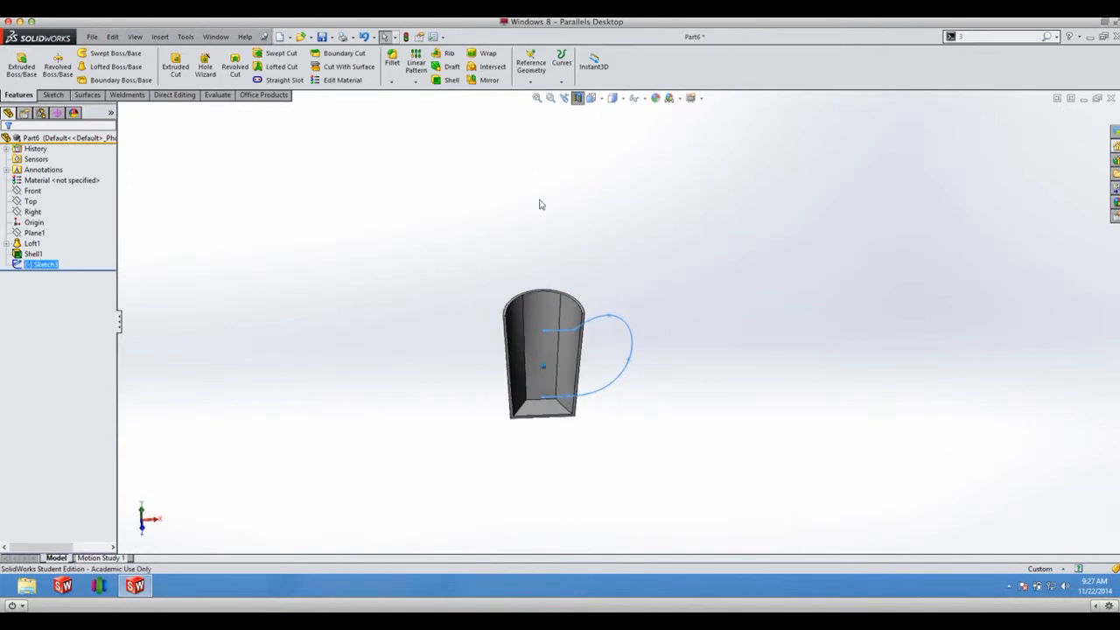
Apply a section view cut along the Front plane to expose the shelled interior
{"action": "left_click", "coordinate": [578, 98]}
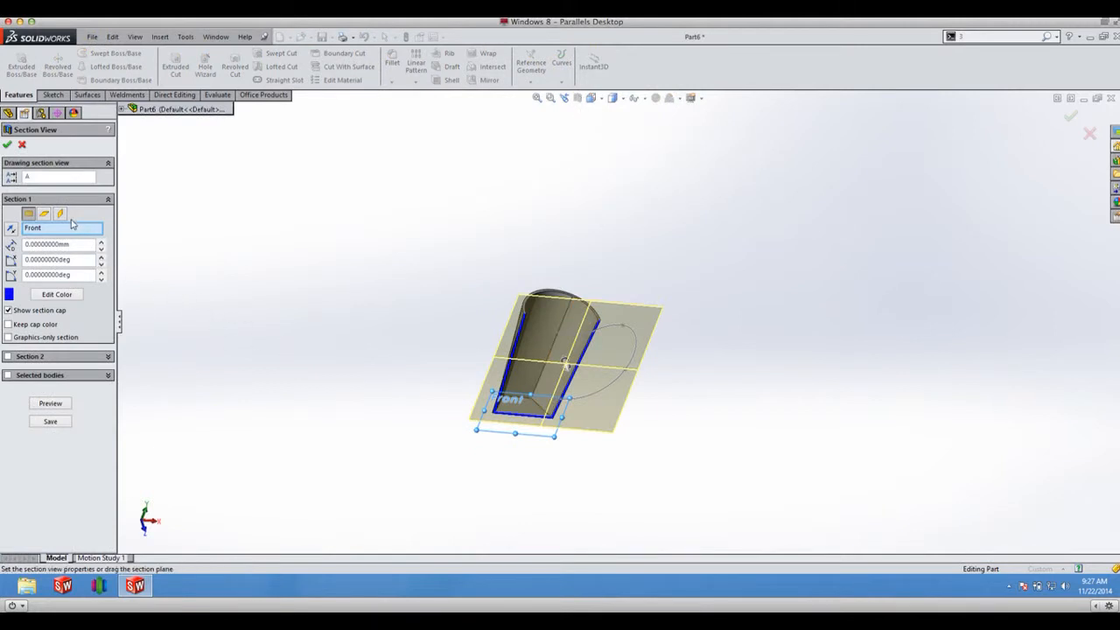
{"action": "left_click", "coordinate": [43, 213]}
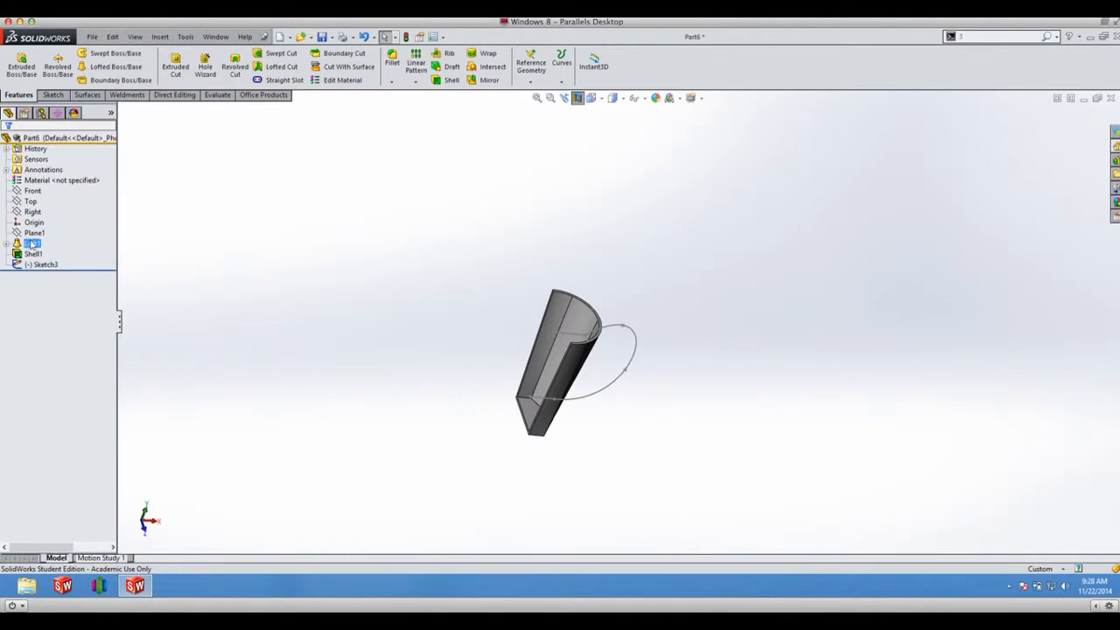
Start a new sketch on the Right plane with the cut-away interior shown
{"action": "left_click", "coordinate": [32, 212]}
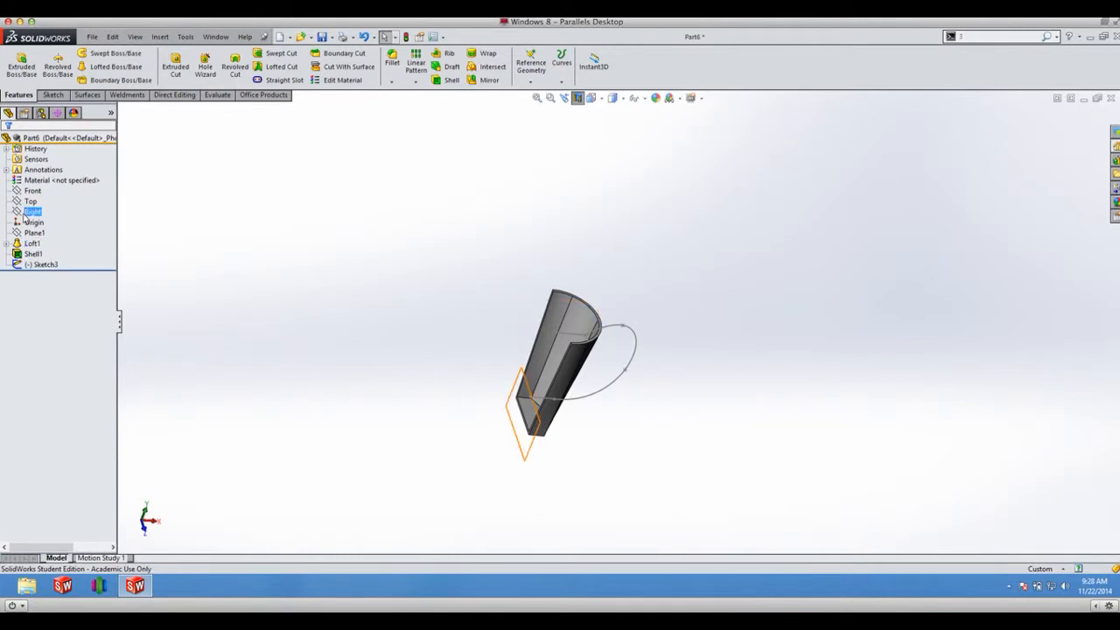
{"action": "right_click", "coordinate": [32, 211]}
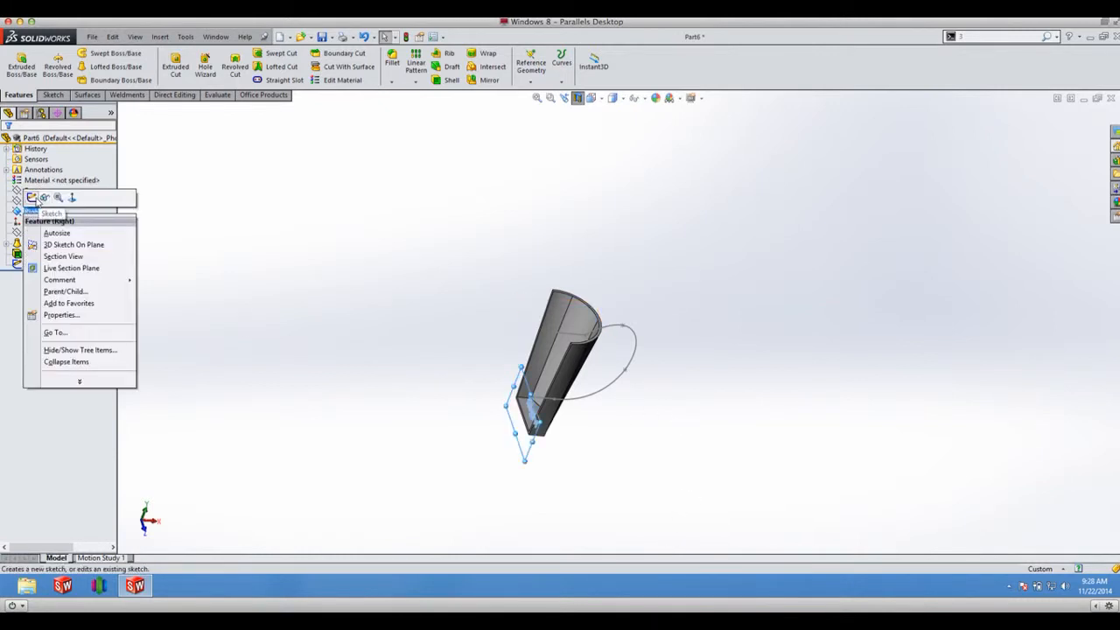
{"action": "left_click", "coordinate": [34, 196]}
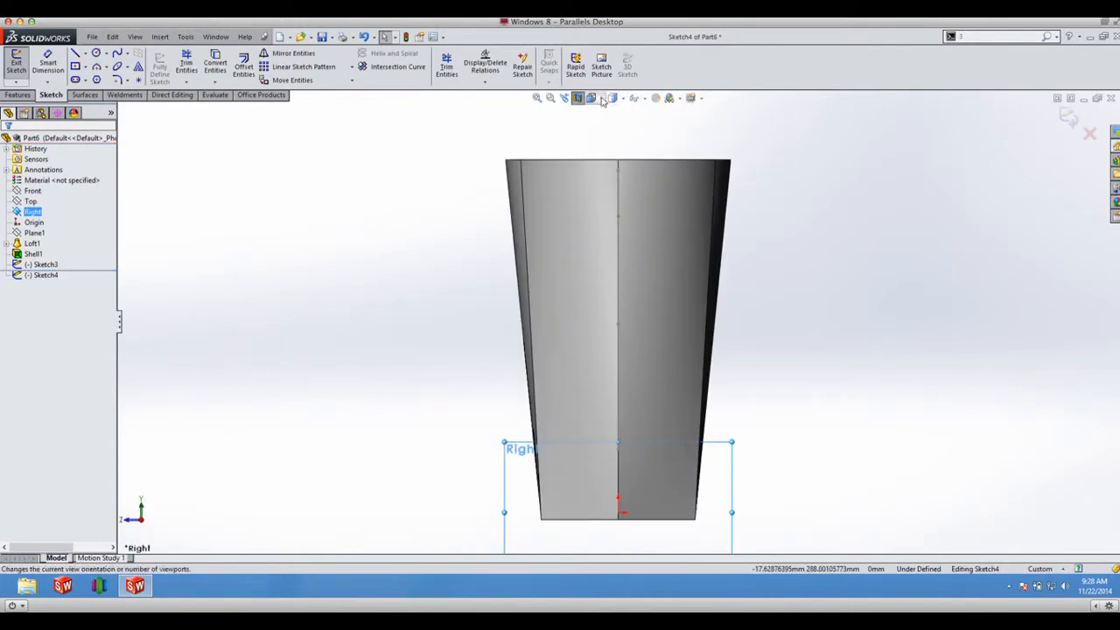
{"action": "mouse_move", "coordinate": [616, 98]}
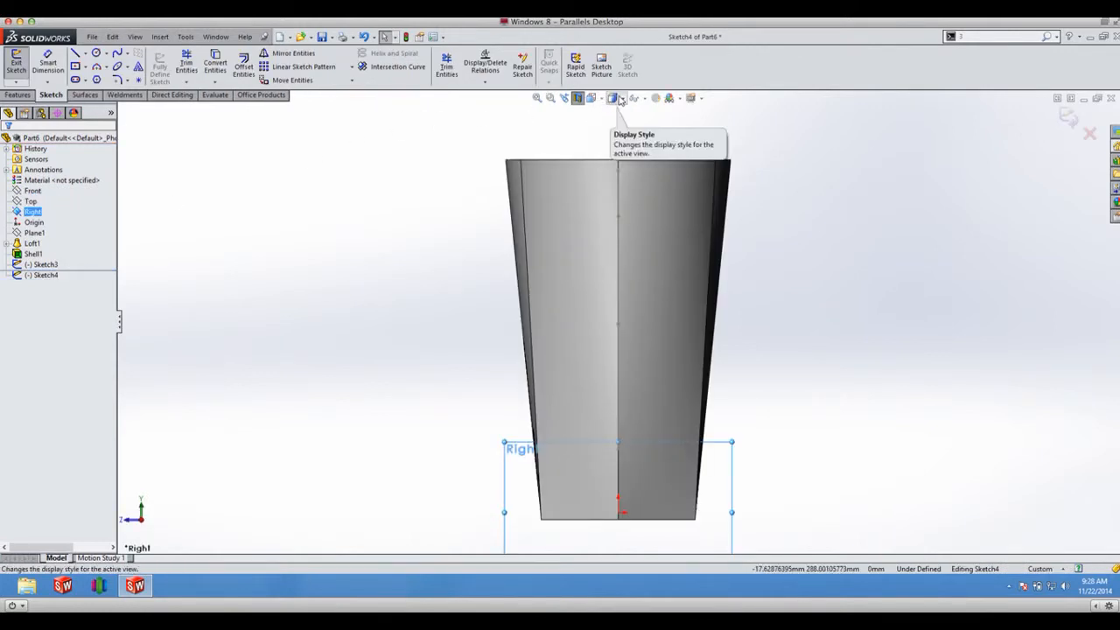
{"action": "mouse_move", "coordinate": [591, 98]}
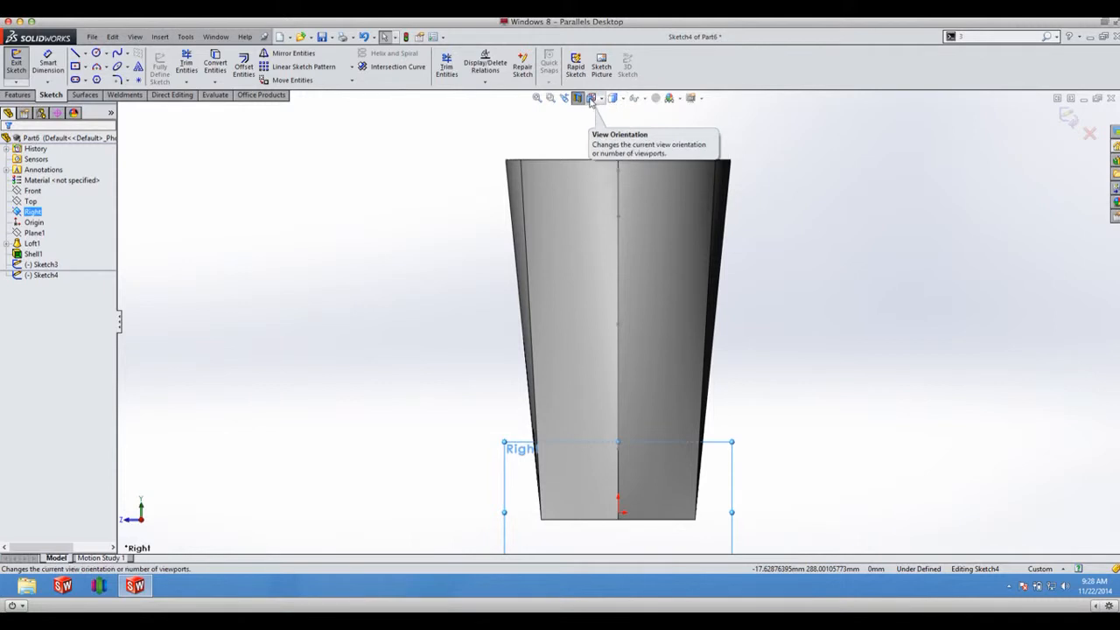
{"action": "left_click", "coordinate": [578, 98]}
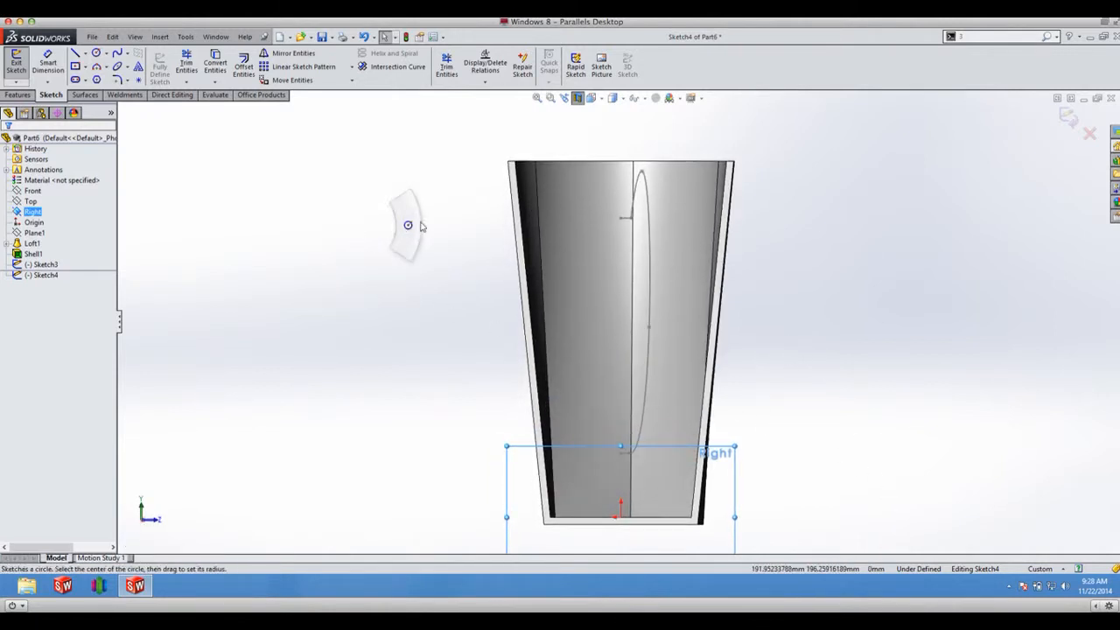
Draw a small circle at the handle path's upper end and dimension its diameter
{"action": "left_click", "coordinate": [612, 236]}
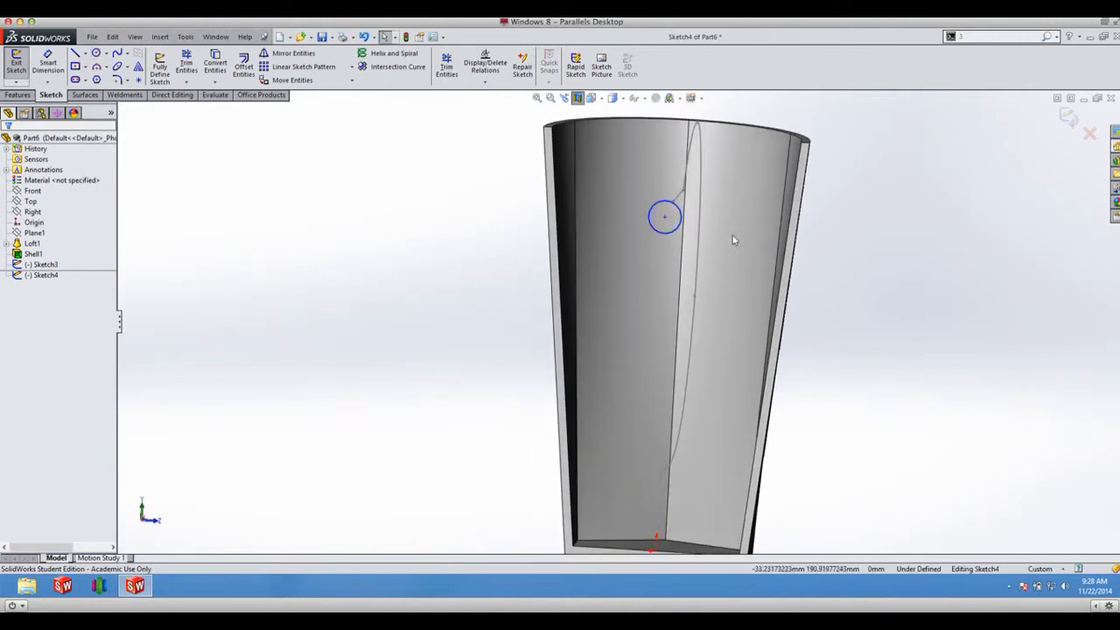
{"action": "left_click", "coordinate": [686, 236]}
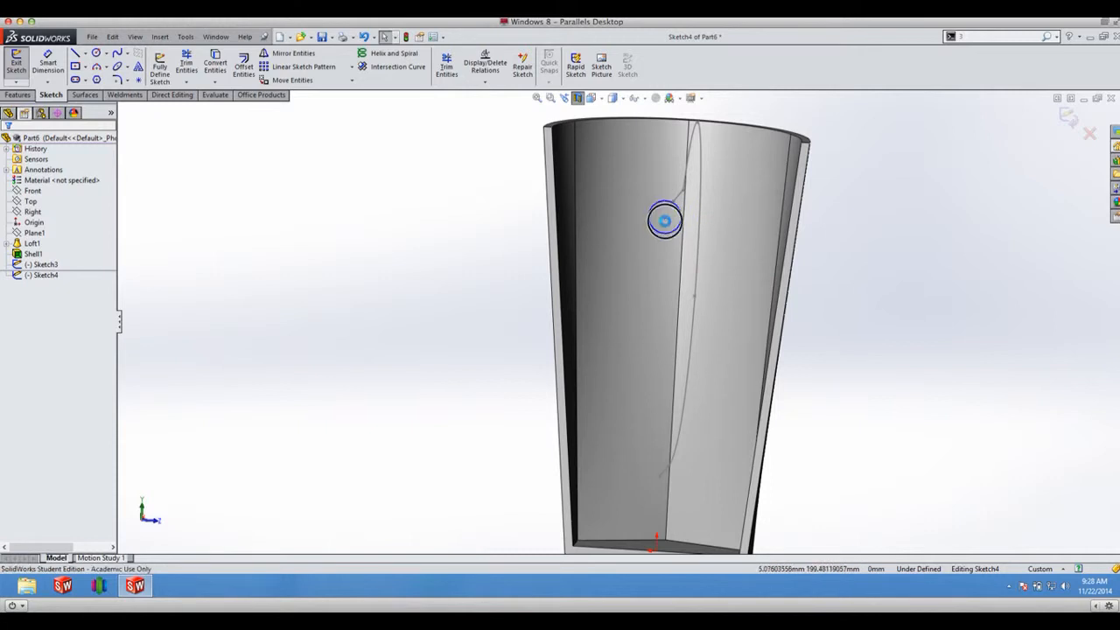
{"action": "left_click", "coordinate": [669, 234]}
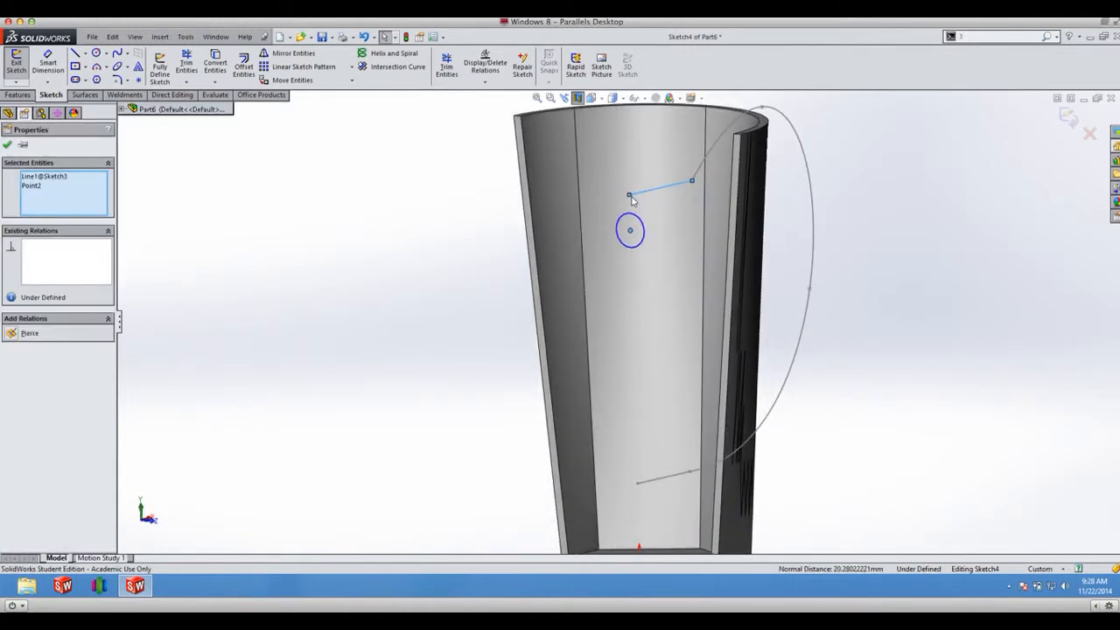
{"action": "mouse_move", "coordinate": [143, 200]}
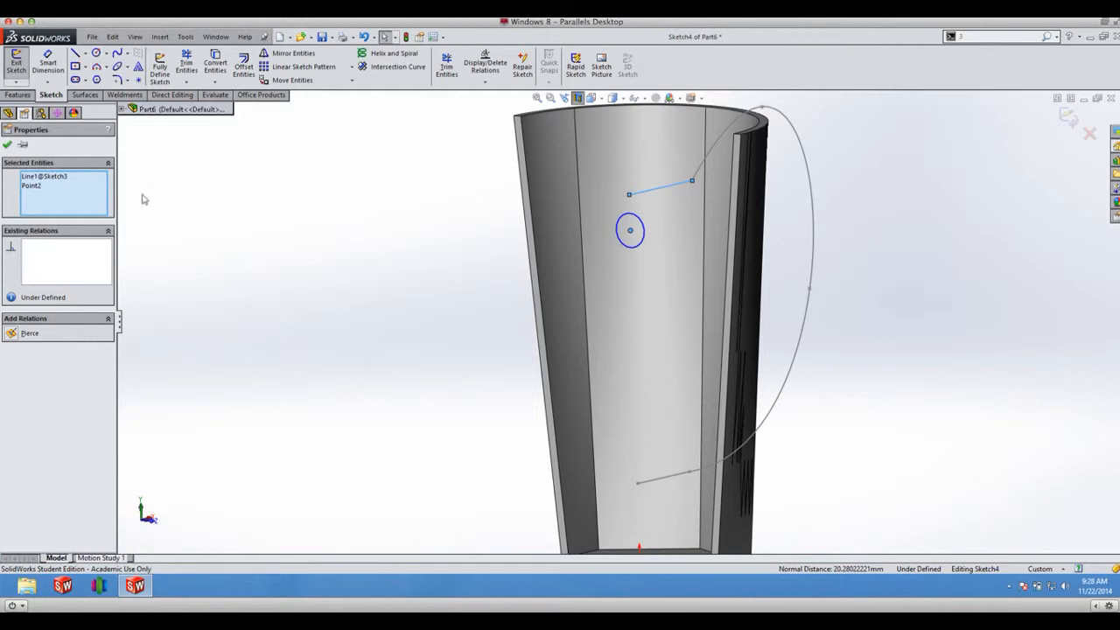
{"action": "mouse_move", "coordinate": [15, 336]}
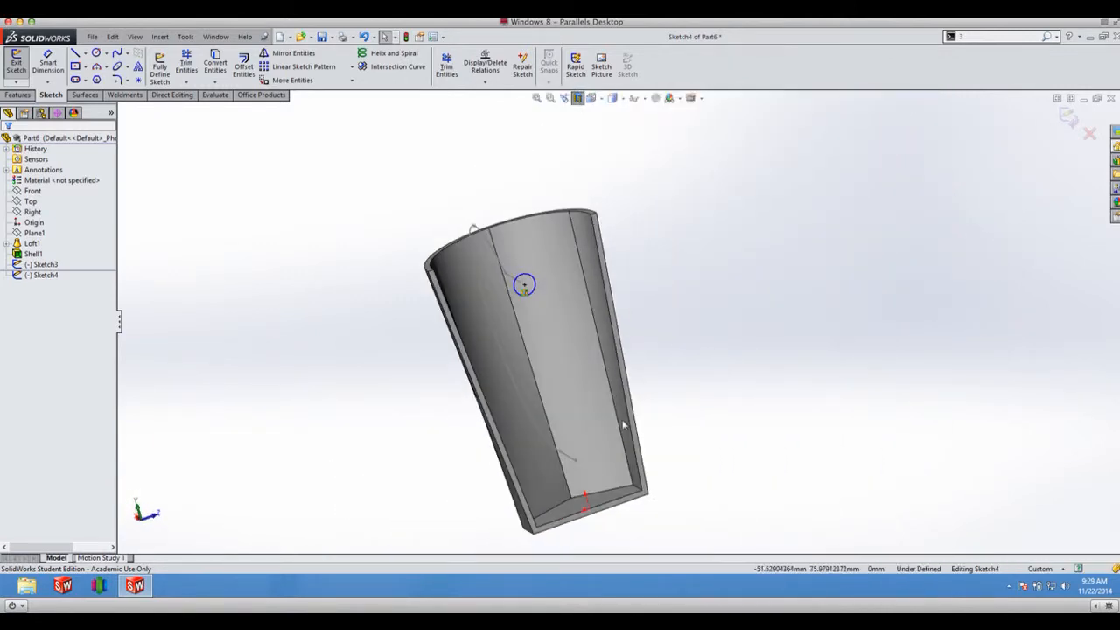
{"action": "mouse_move", "coordinate": [508, 312]}
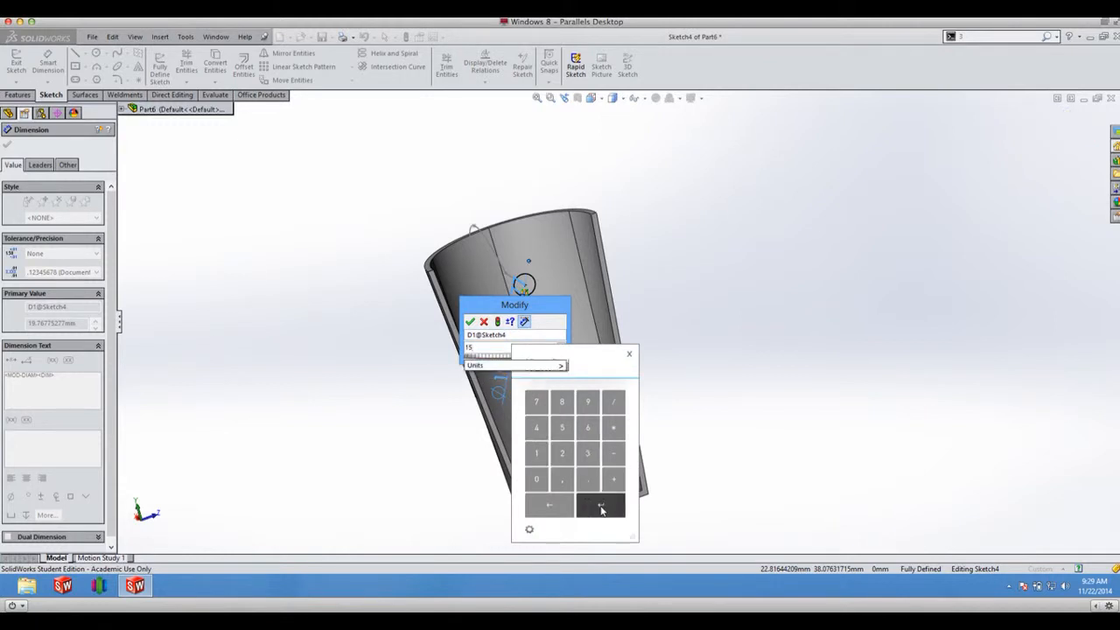
{"action": "left_click", "coordinate": [469, 322]}
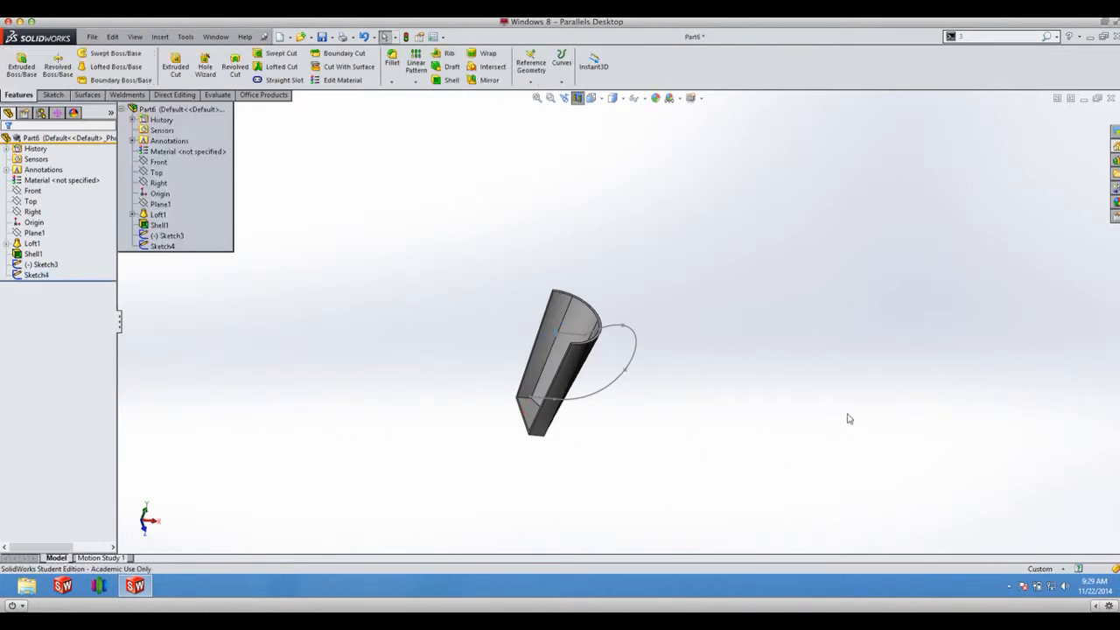
Sweep the small circle profile along the curved path to form the solid handle
{"action": "left_click_drag", "start_coordinate": [577, 359], "coordinate": [504, 367]}
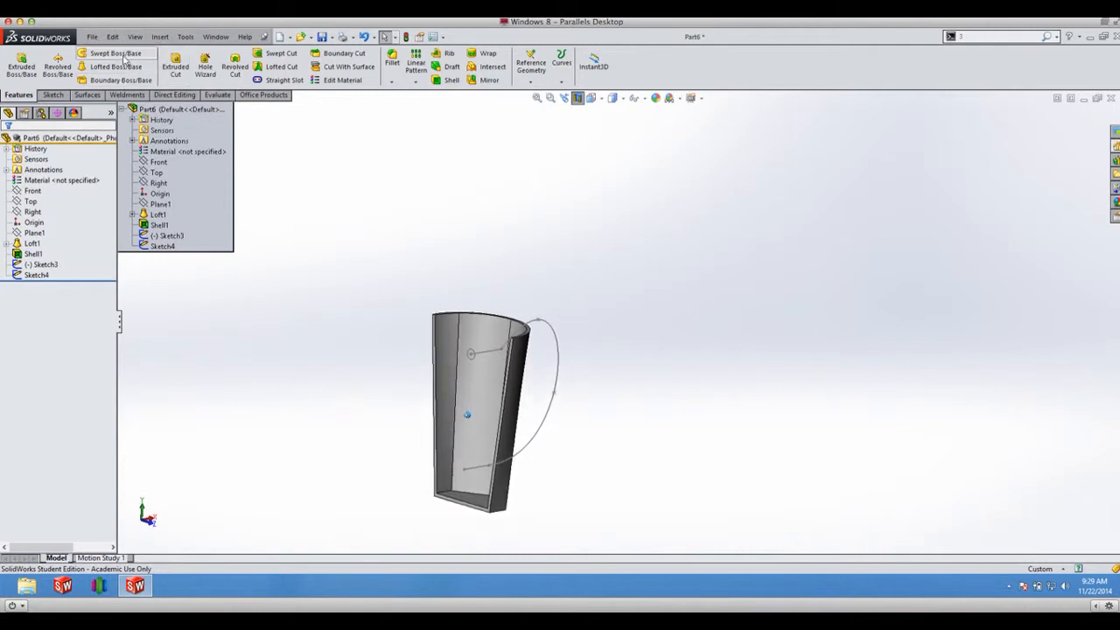
{"action": "left_click", "coordinate": [116, 52]}
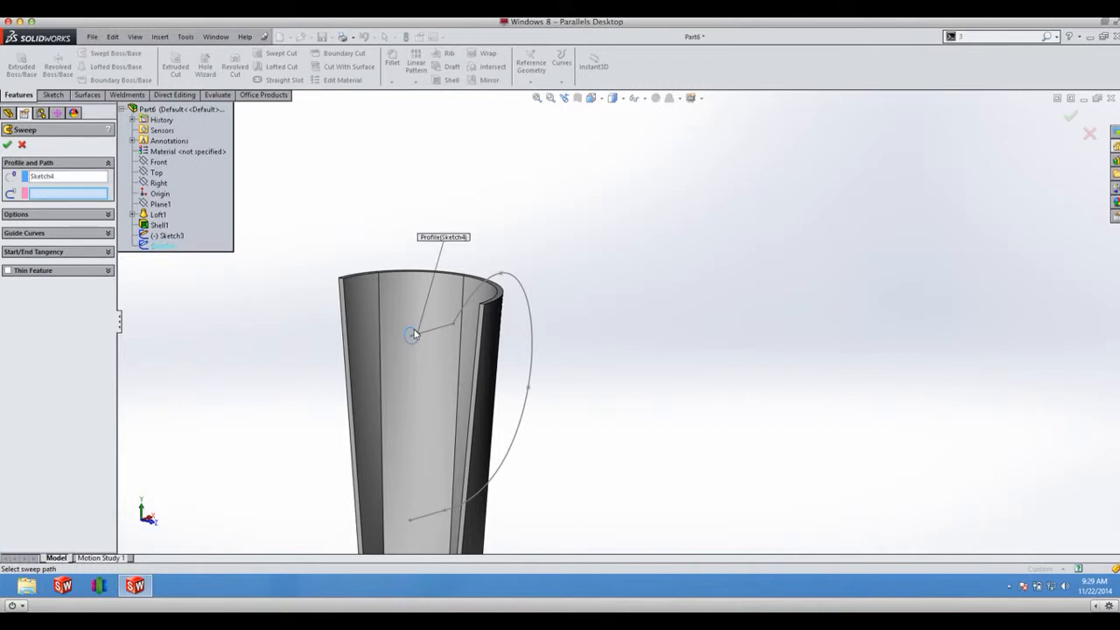
{"action": "mouse_move", "coordinate": [462, 317]}
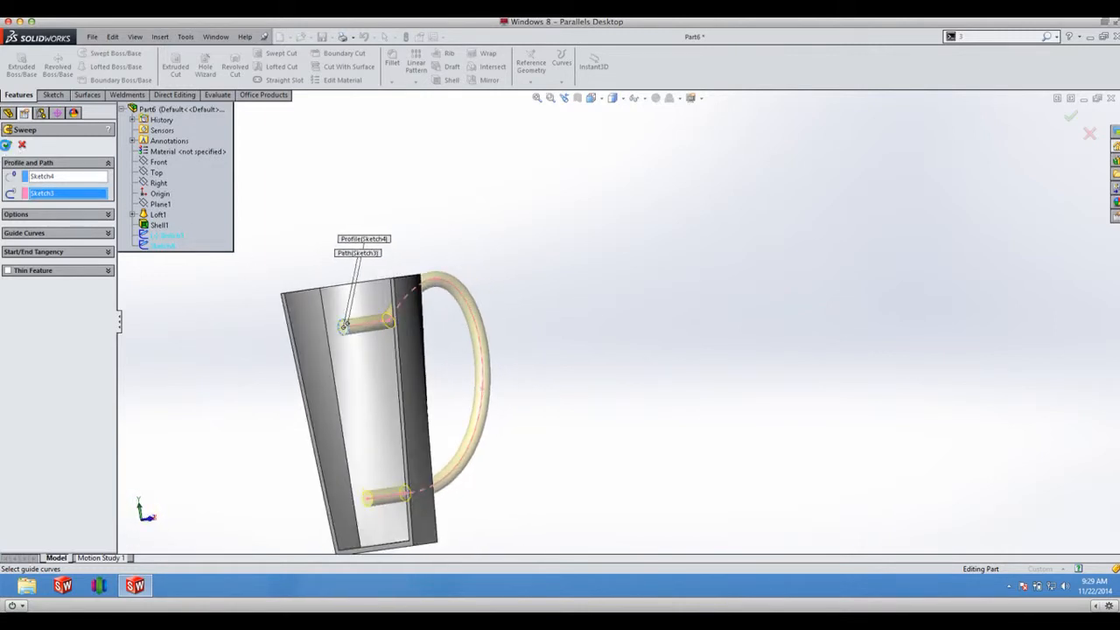
{"action": "left_click", "coordinate": [1071, 115]}
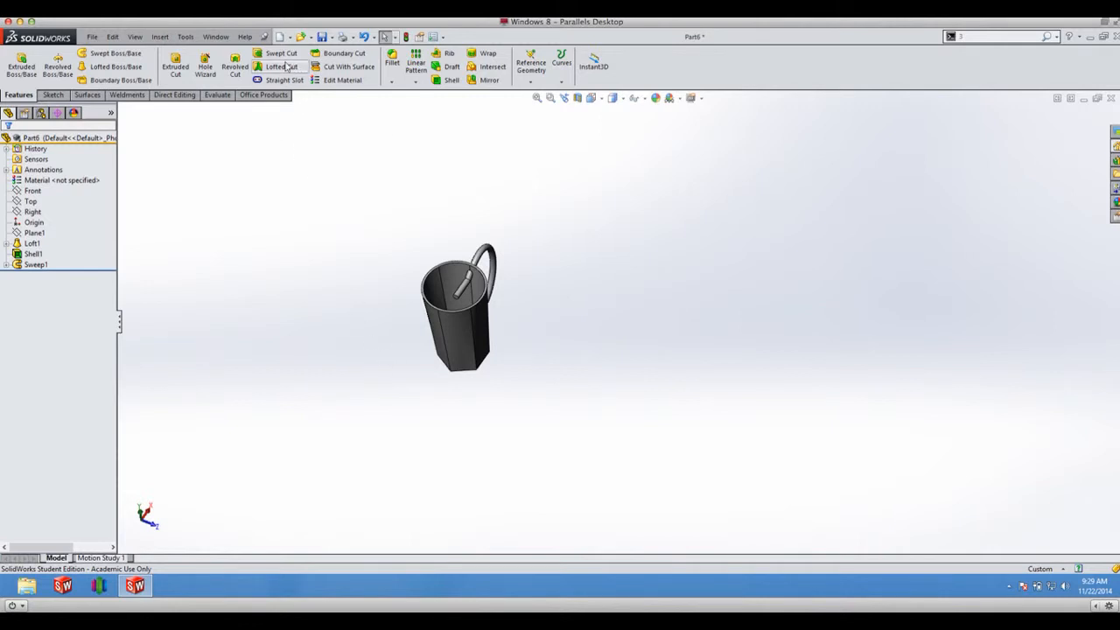
Lofted Cut between the hexagon and circle sketches to remove the handle overlap inside
{"action": "left_click", "coordinate": [280, 66]}
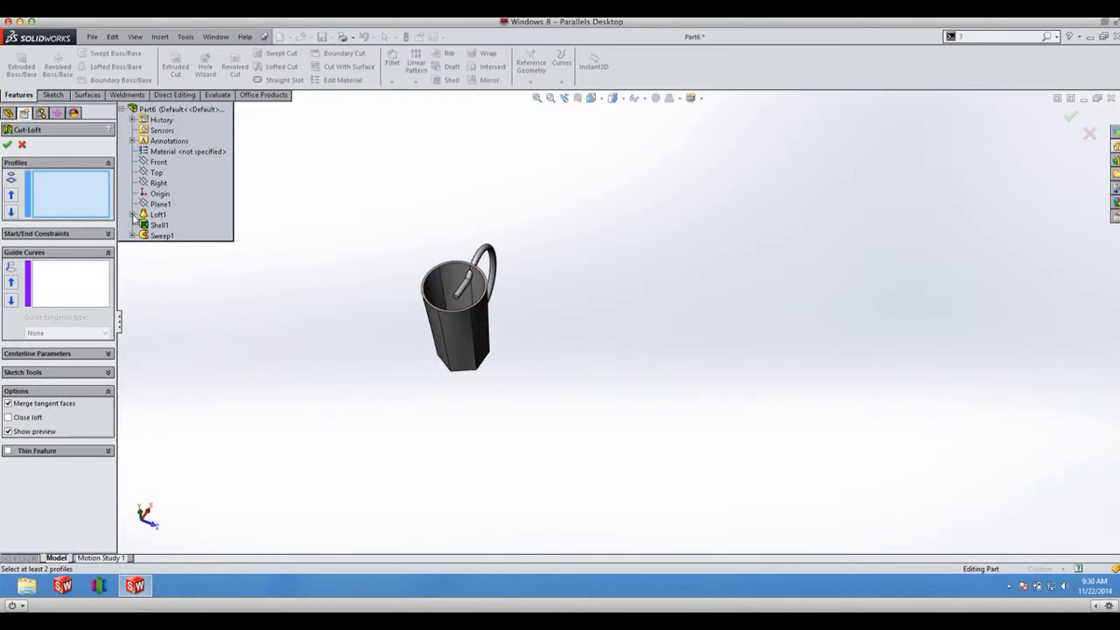
{"action": "left_click", "coordinate": [137, 214]}
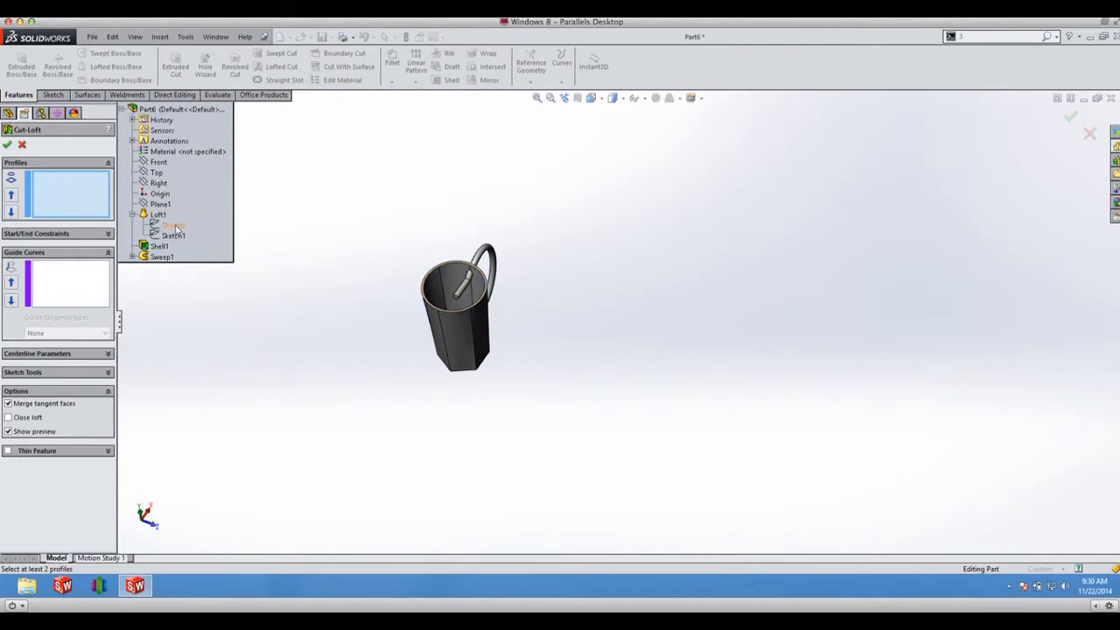
{"action": "left_click", "coordinate": [171, 225]}
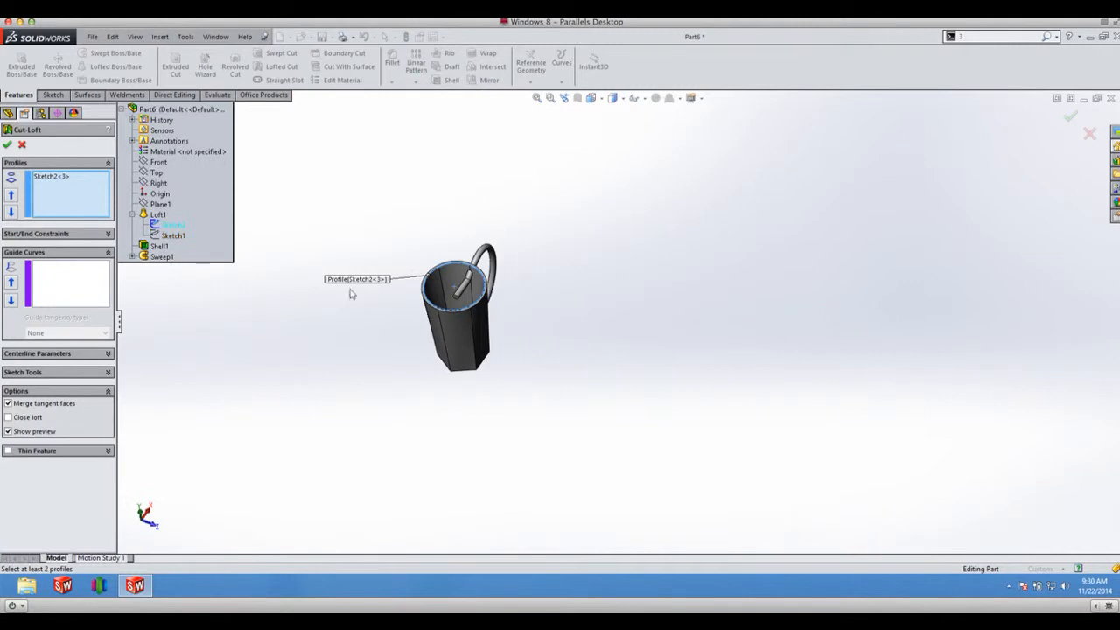
{"action": "left_click", "coordinate": [469, 354]}
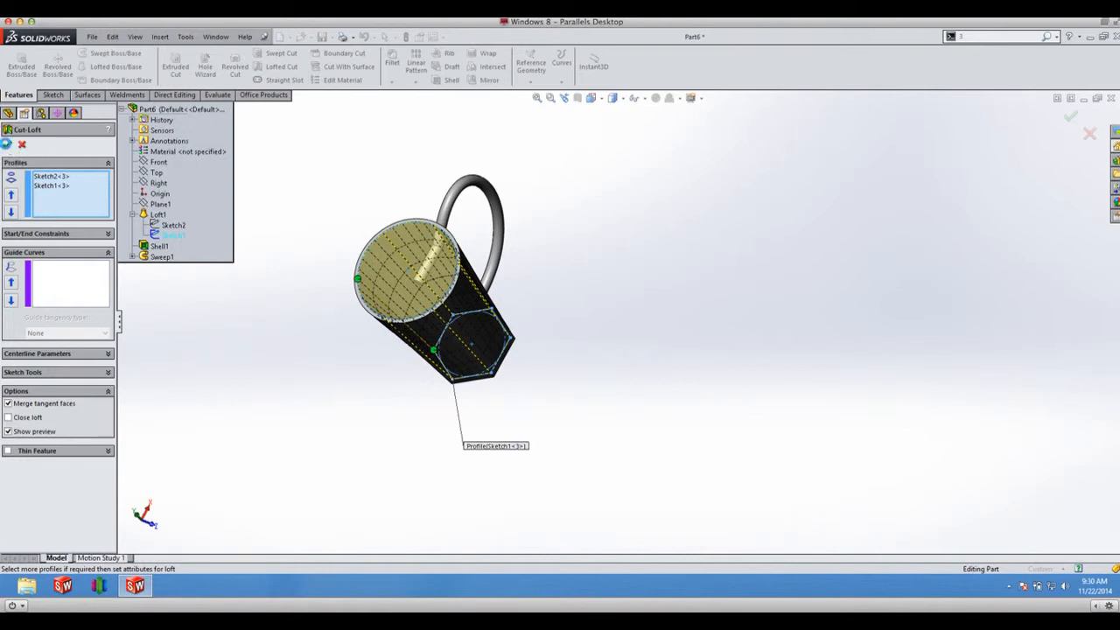
{"action": "left_click", "coordinate": [1071, 116]}
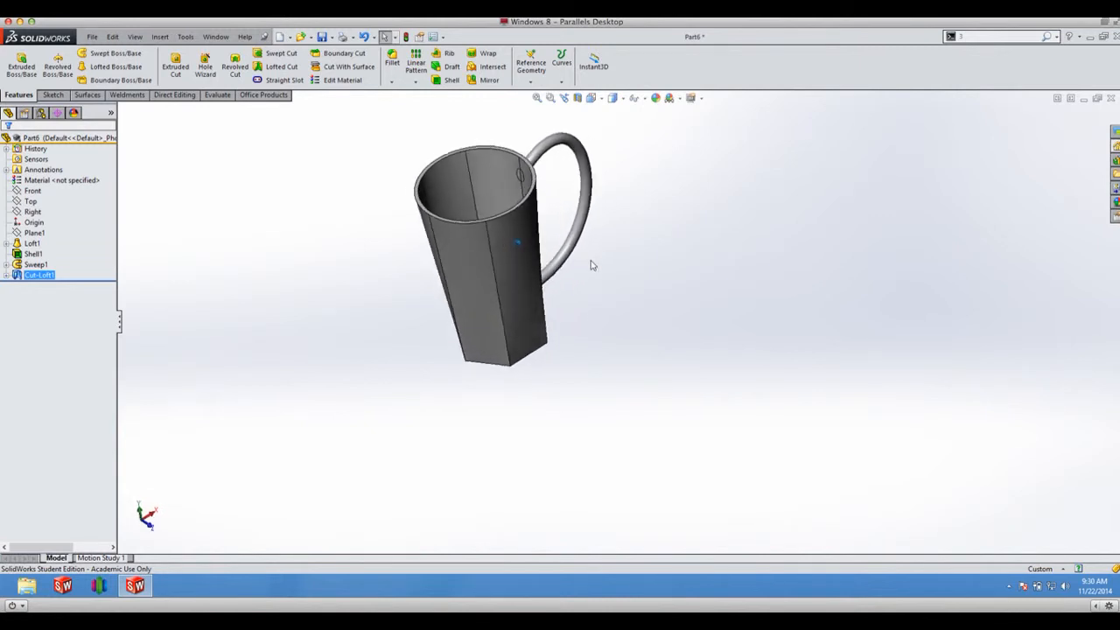
Start a fillet on the mug body and inspect its vertical and bottom edges
{"action": "left_click_drag", "start_coordinate": [592, 262], "coordinate": [535, 224]}
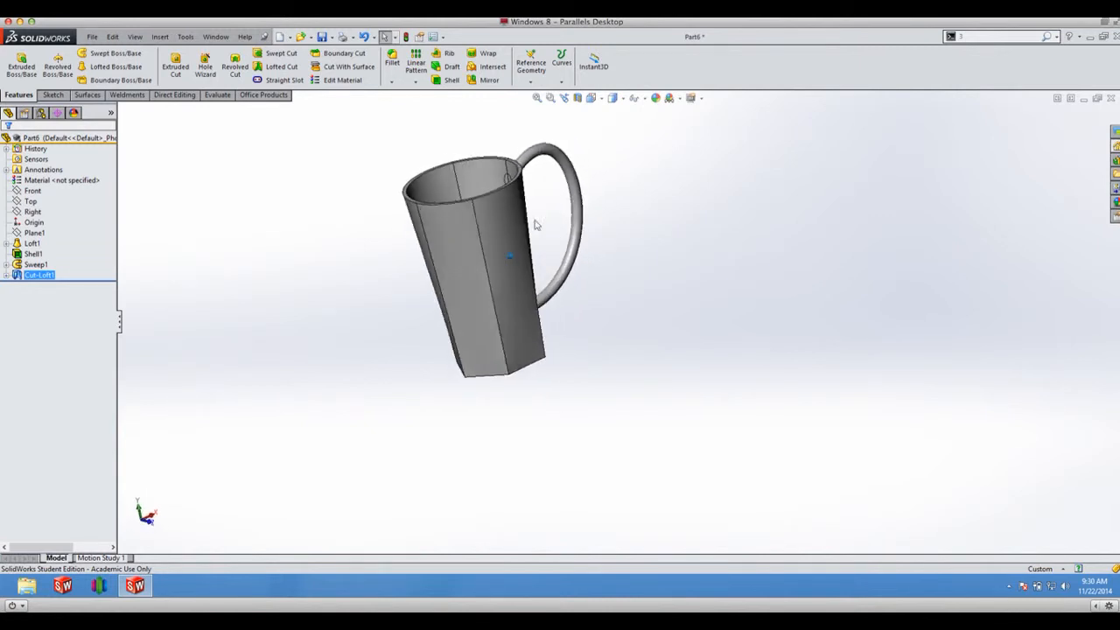
{"action": "left_click", "coordinate": [392, 61]}
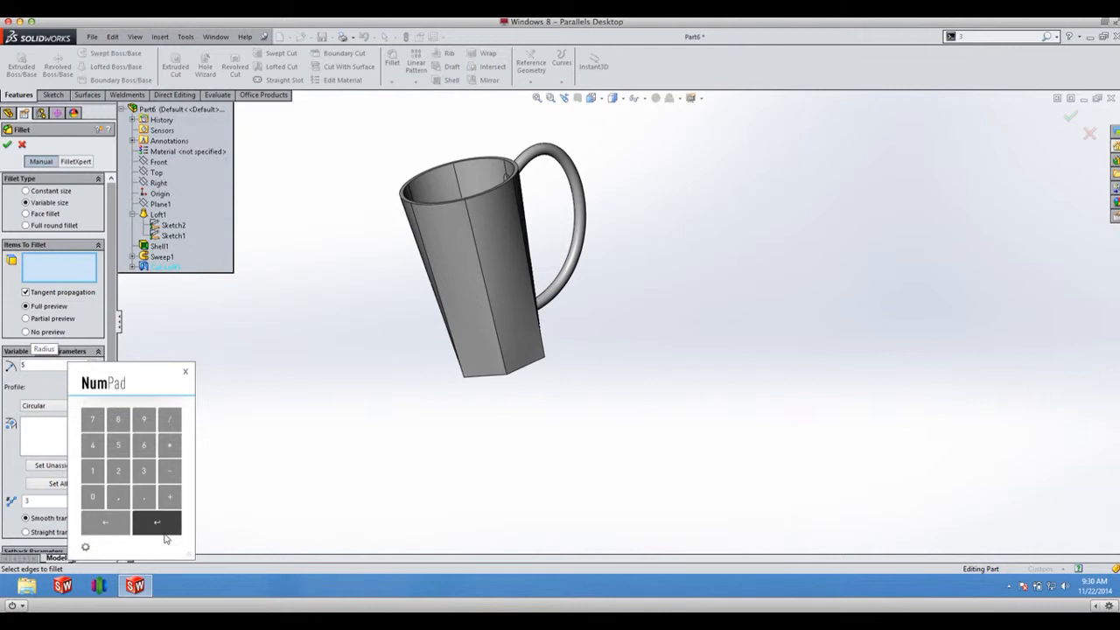
{"action": "left_click", "coordinate": [157, 522]}
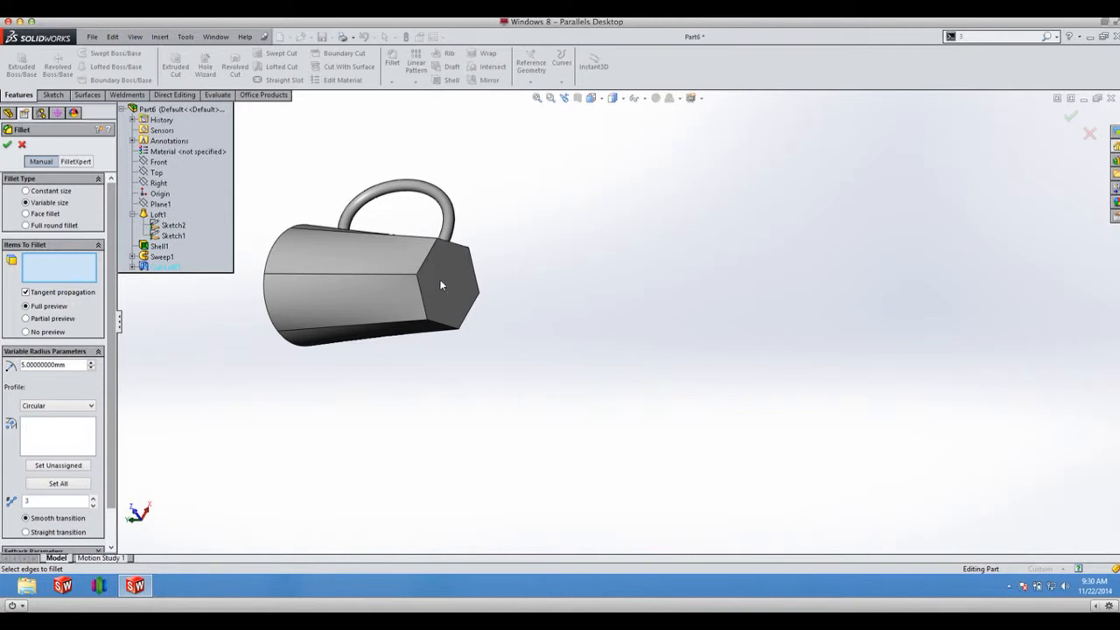
{"action": "left_click_drag", "start_coordinate": [441, 286], "coordinate": [402, 346]}
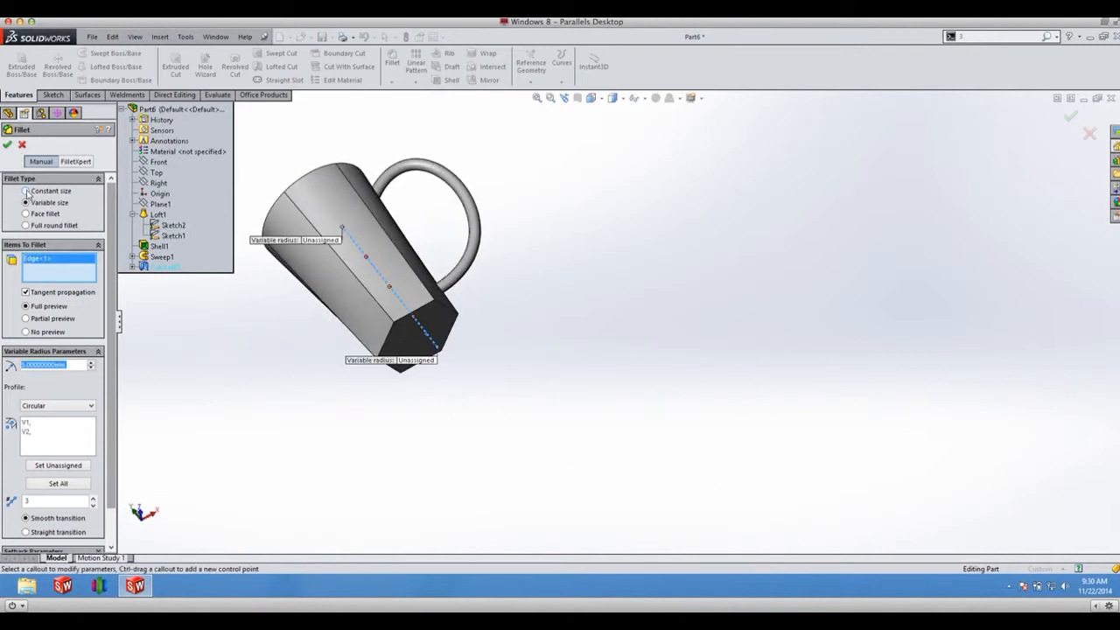
Make it a constant-size 5 mm fillet and pick the body edges to round
{"action": "left_click", "coordinate": [25, 191]}
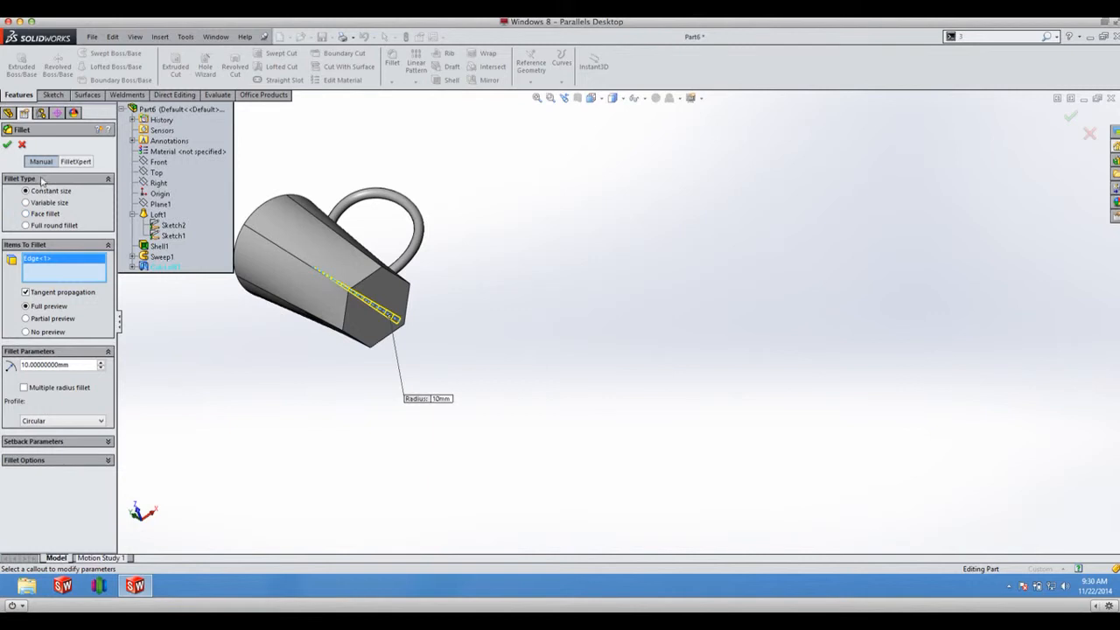
{"action": "right_click", "coordinate": [63, 269]}
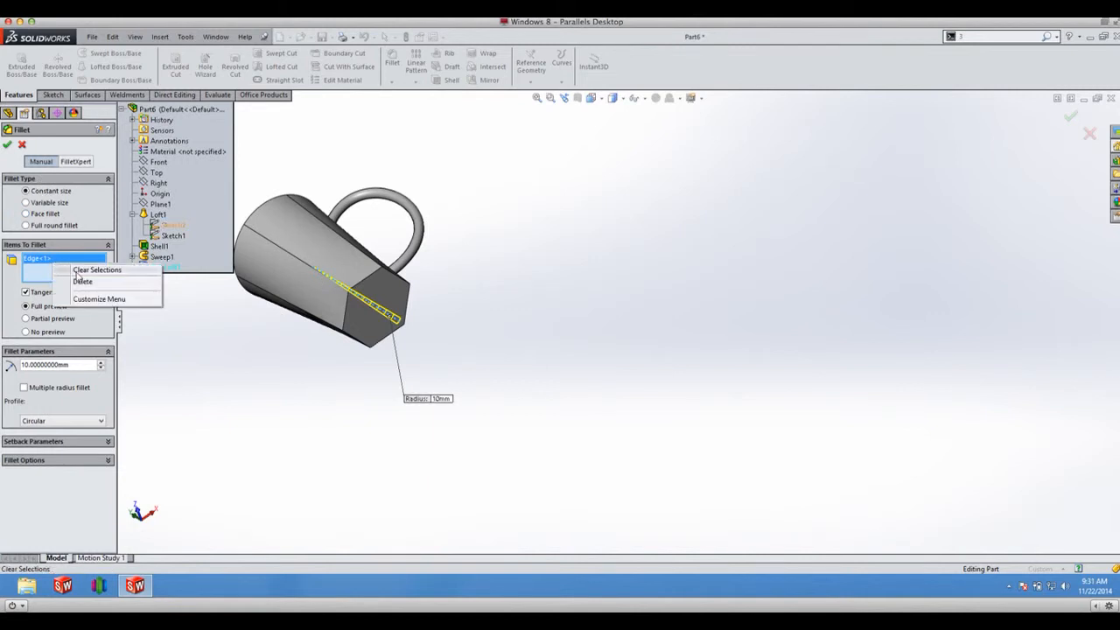
{"action": "left_click", "coordinate": [98, 269]}
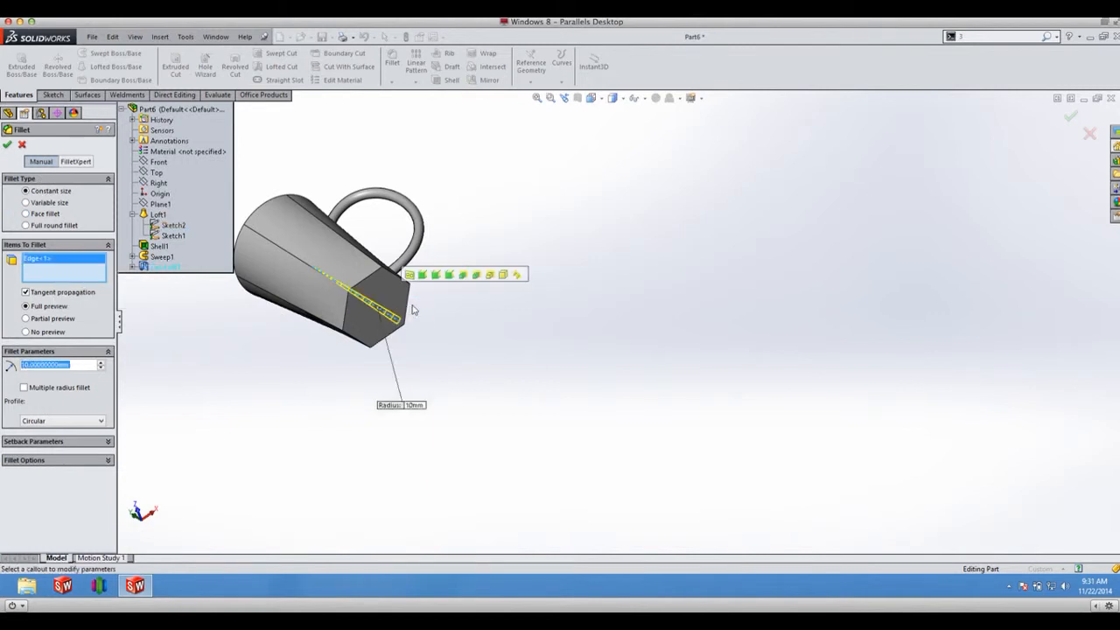
{"action": "left_click", "coordinate": [382, 289]}
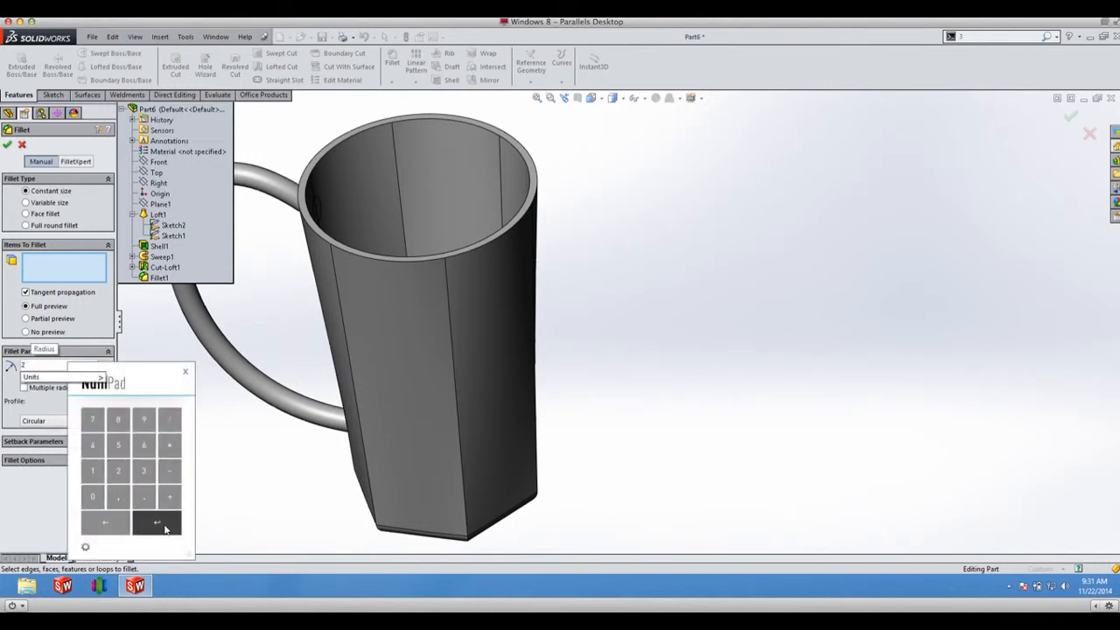
Set the radius for a second fillet rounding the mug's rim edges
{"action": "left_click", "coordinate": [156, 522]}
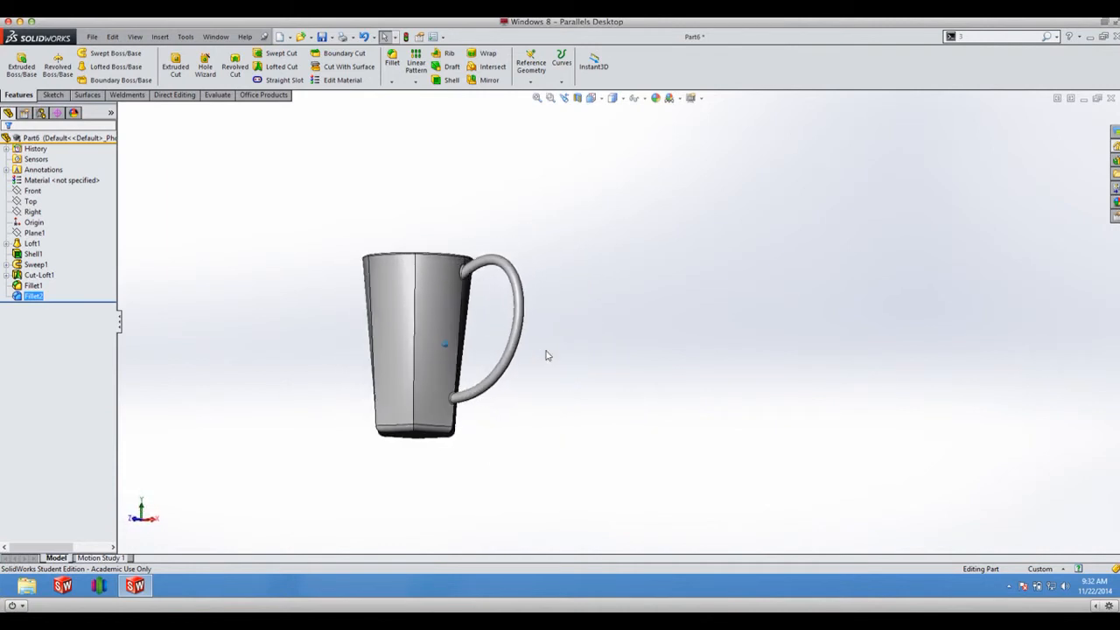
{"action": "left_click_drag", "start_coordinate": [437, 350], "coordinate": [459, 361]}
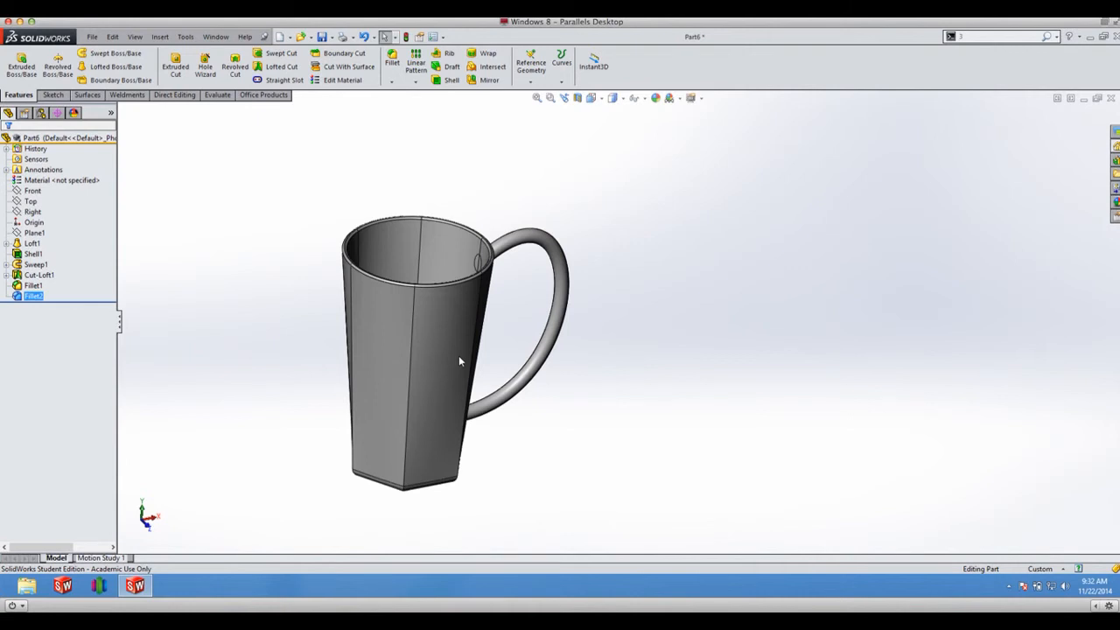
{"action": "left_click_drag", "start_coordinate": [458, 361], "coordinate": [540, 501]}
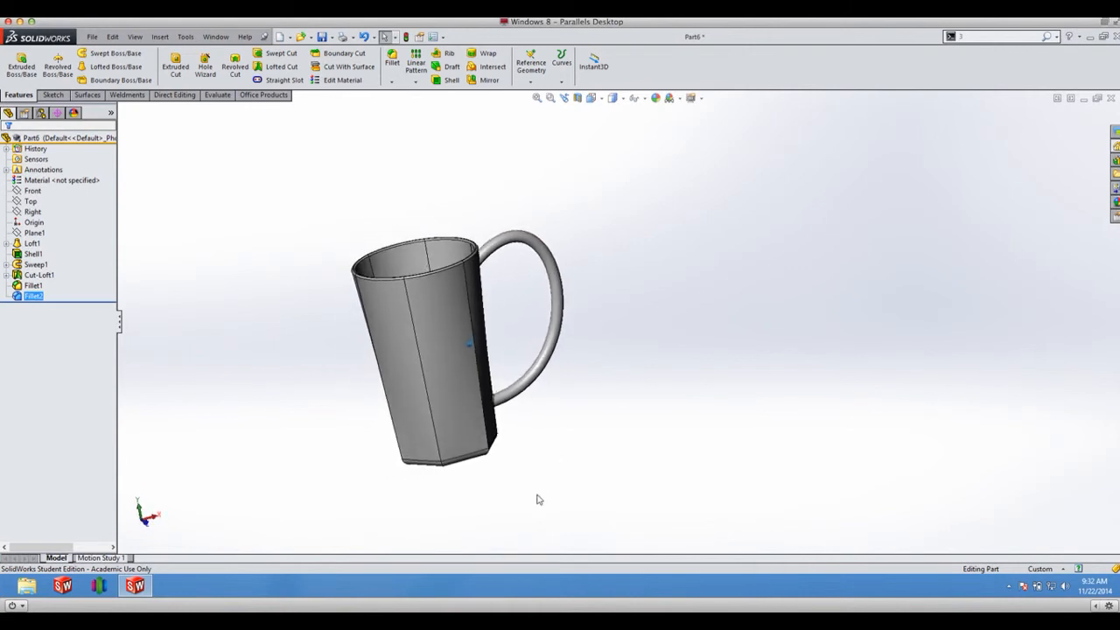